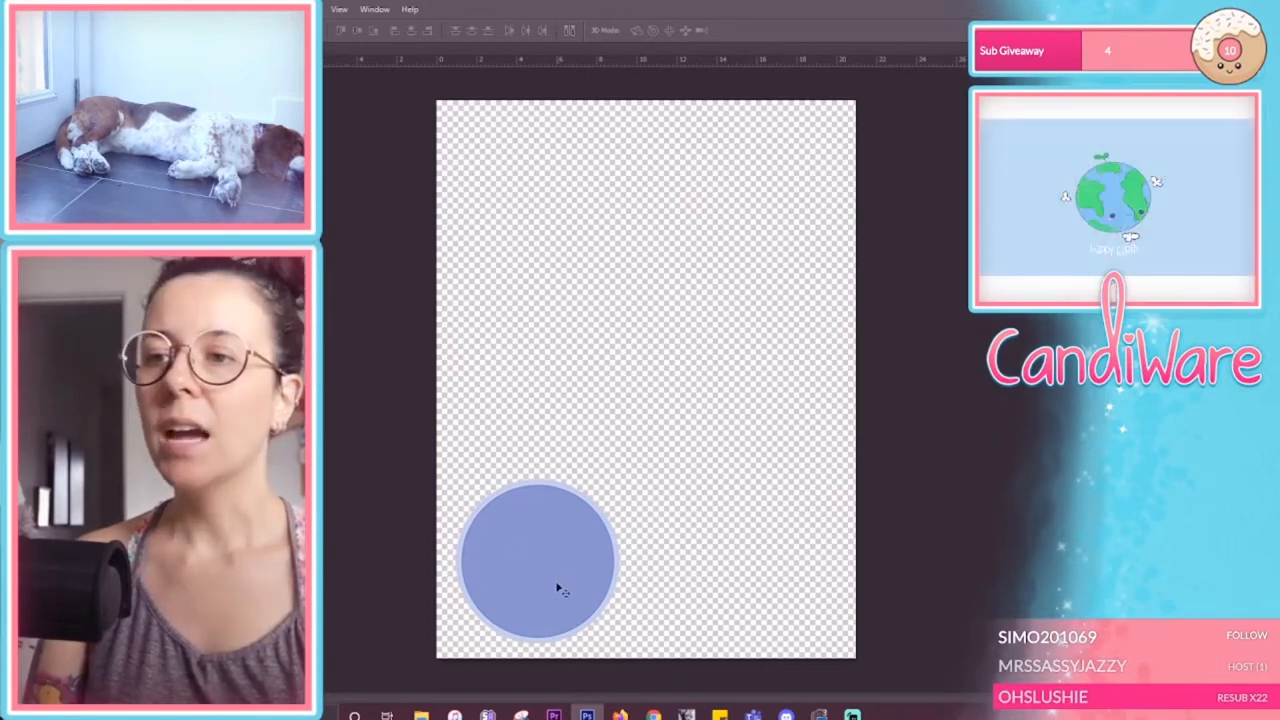
Step: Move the blue circle up, then create a new inch-based 300 ppi document
left_click_drag(535, 560, 615, 405)
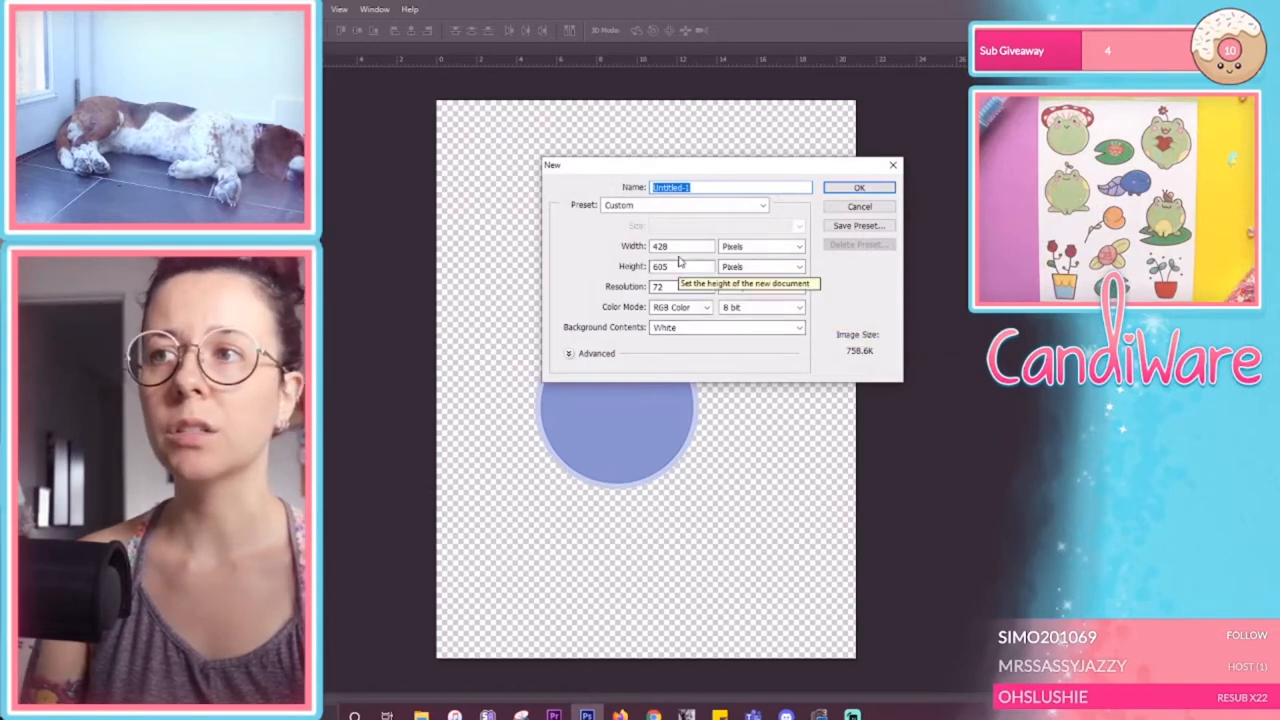
left_click(798, 246)
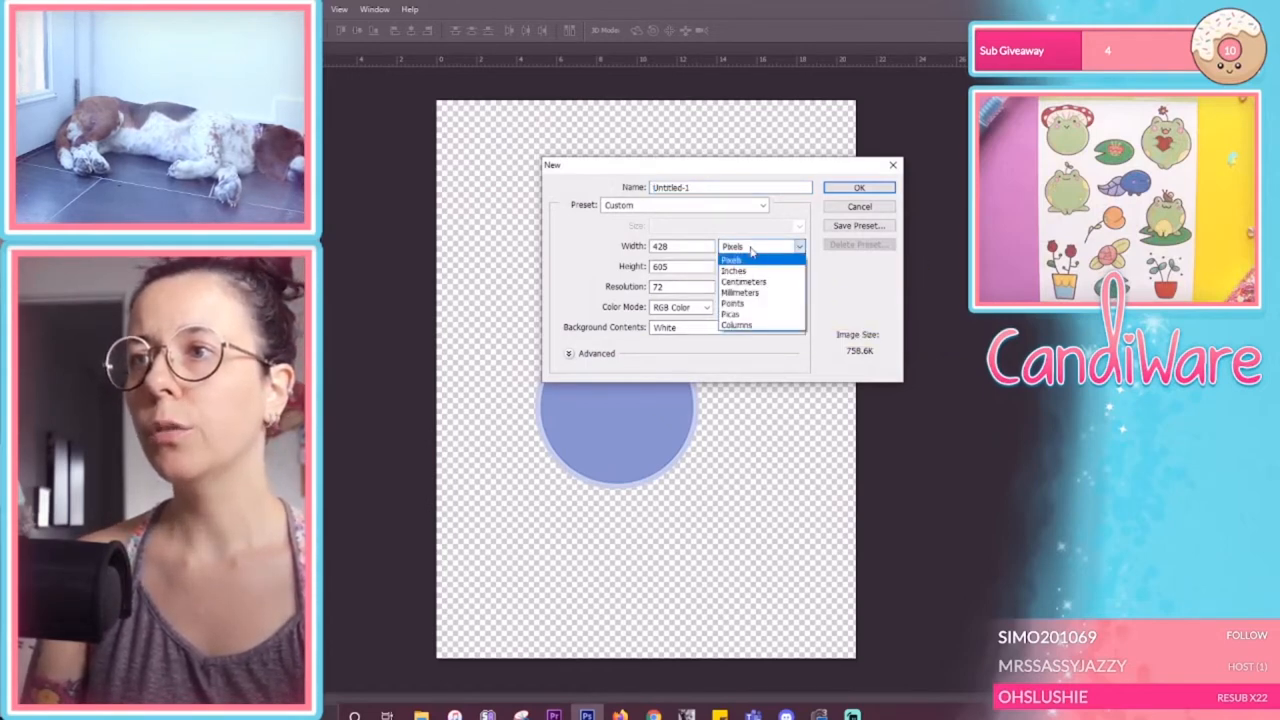
left_click(733, 271)
type("11")
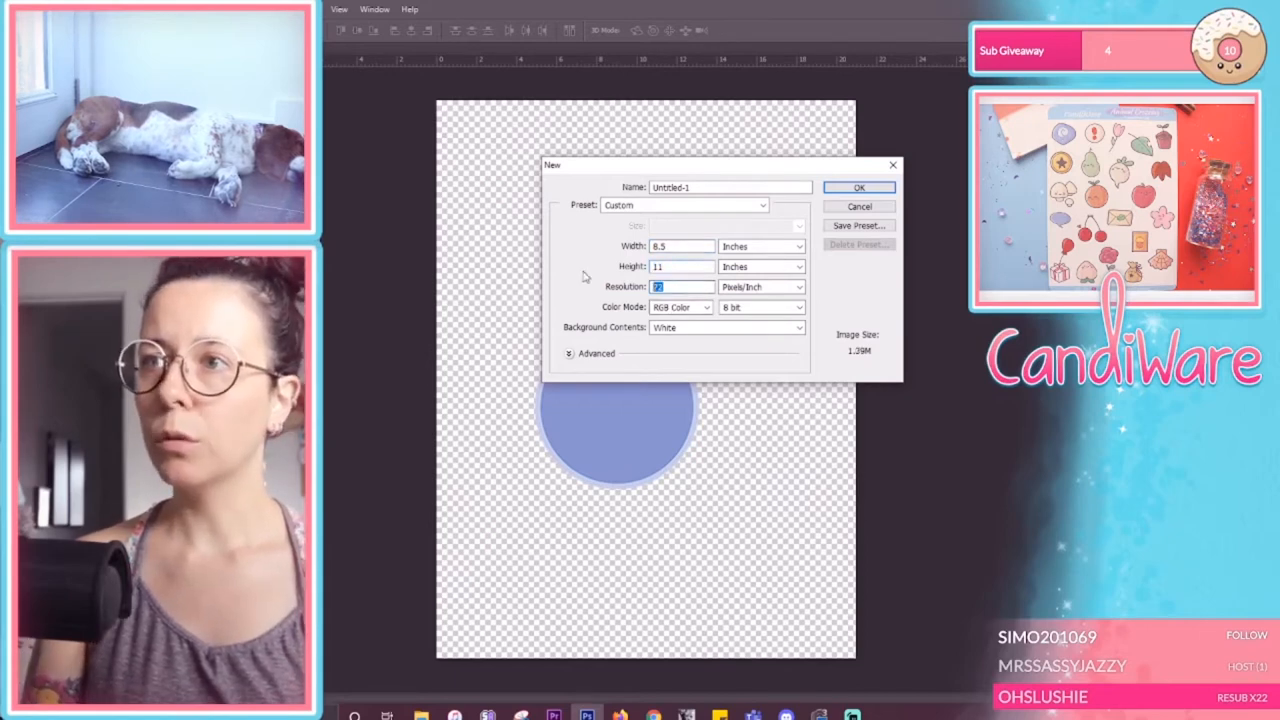
type("3.00")
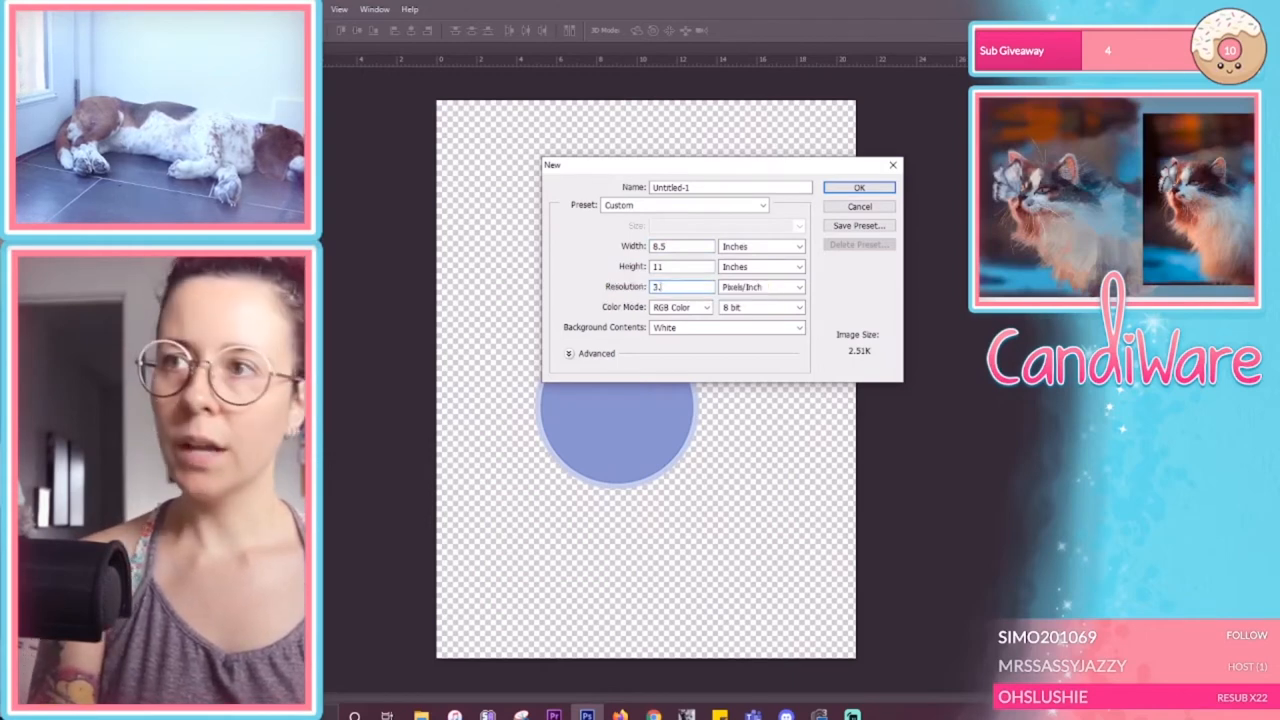
type("300")
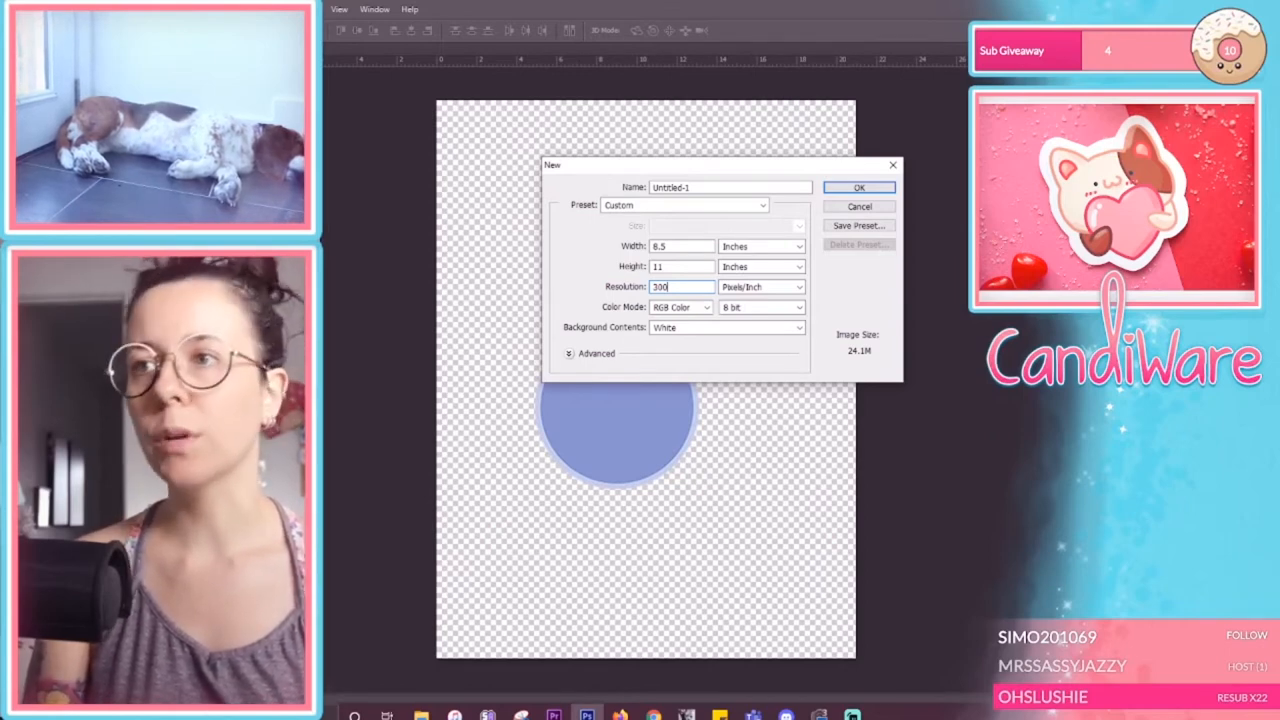
left_click(858, 187)
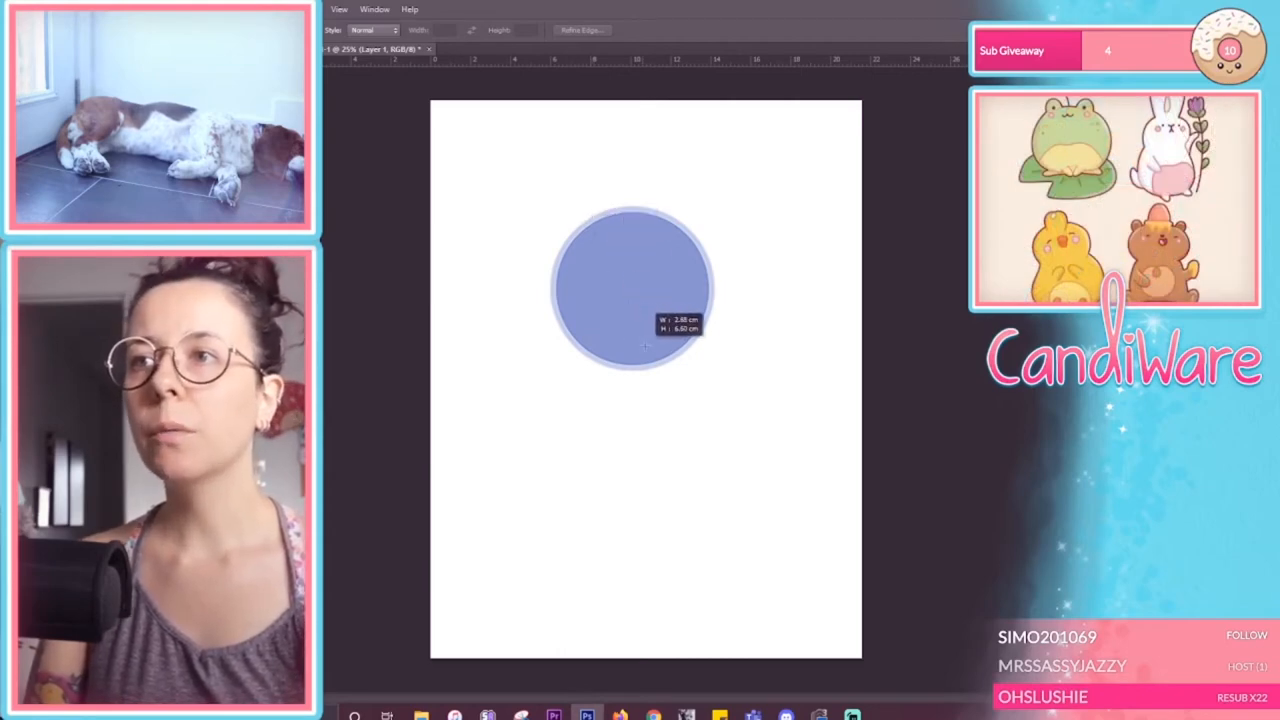
Step: Draw a circular elliptical marquee selection inside the blue circle
left_click_drag(645, 345, 710, 362)
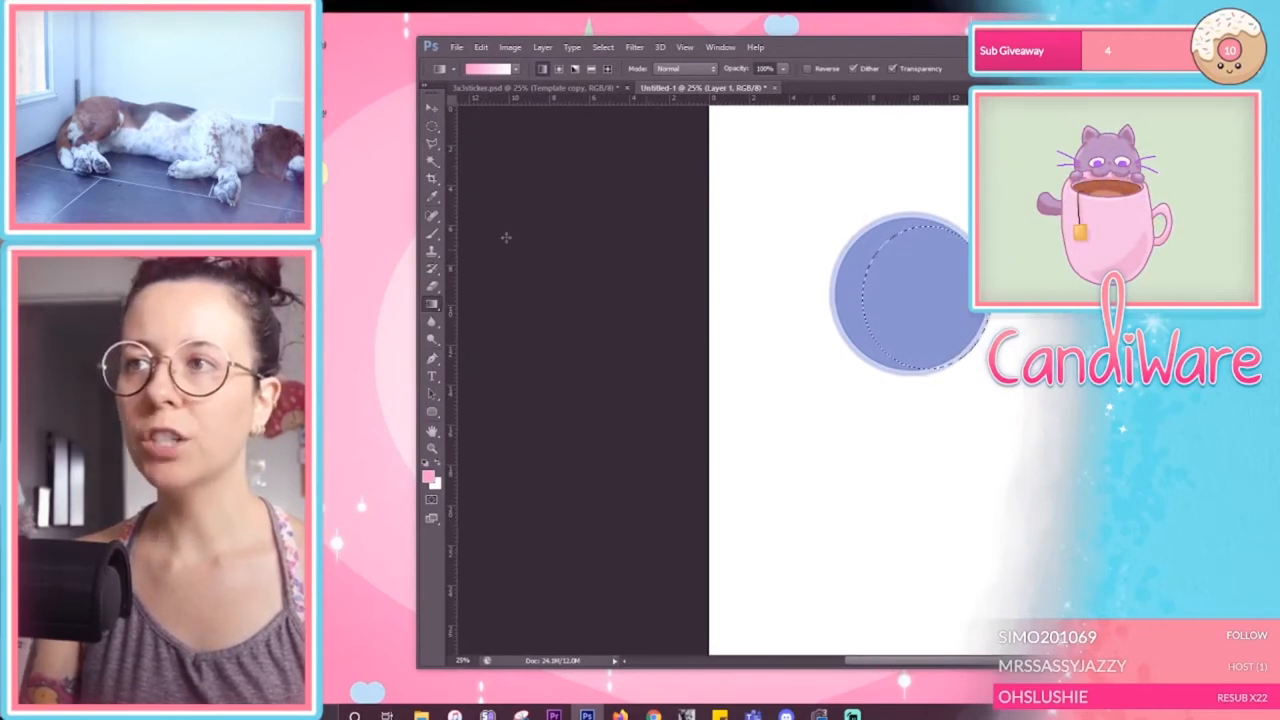
Step: Fill the round selection with pink using the Paint Bucket Tool
right_click(432, 303)
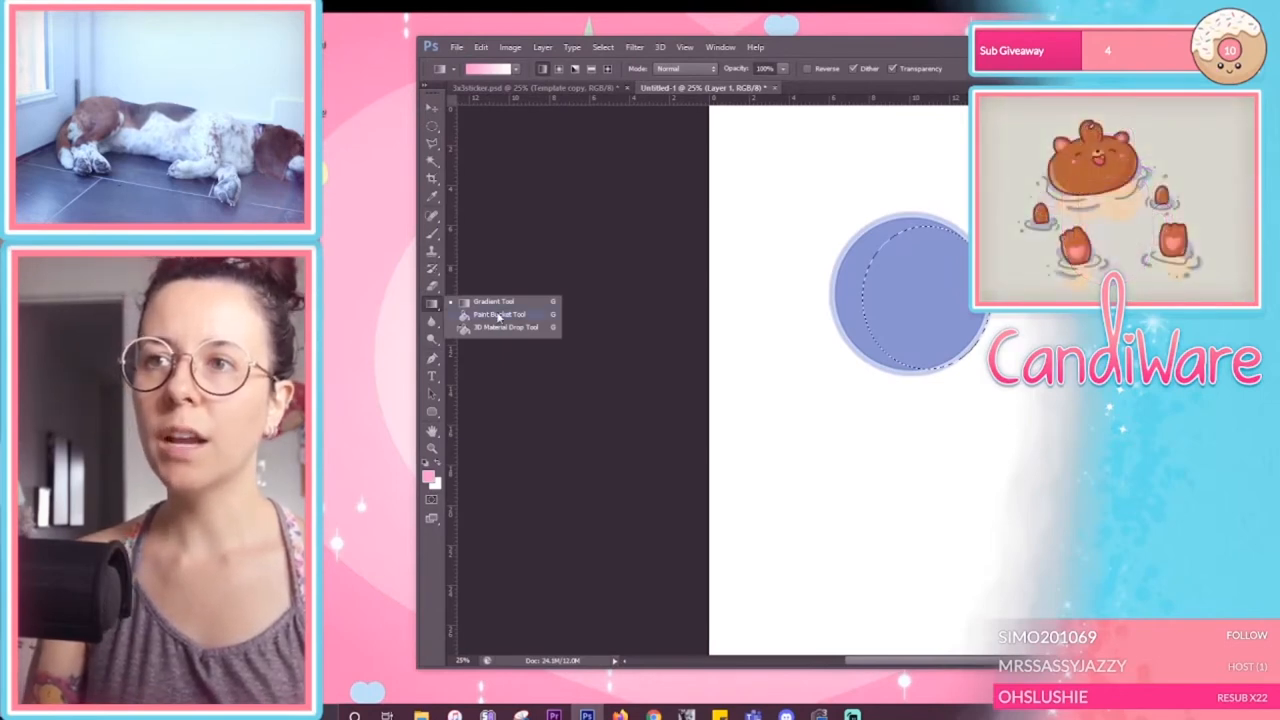
left_click(497, 314)
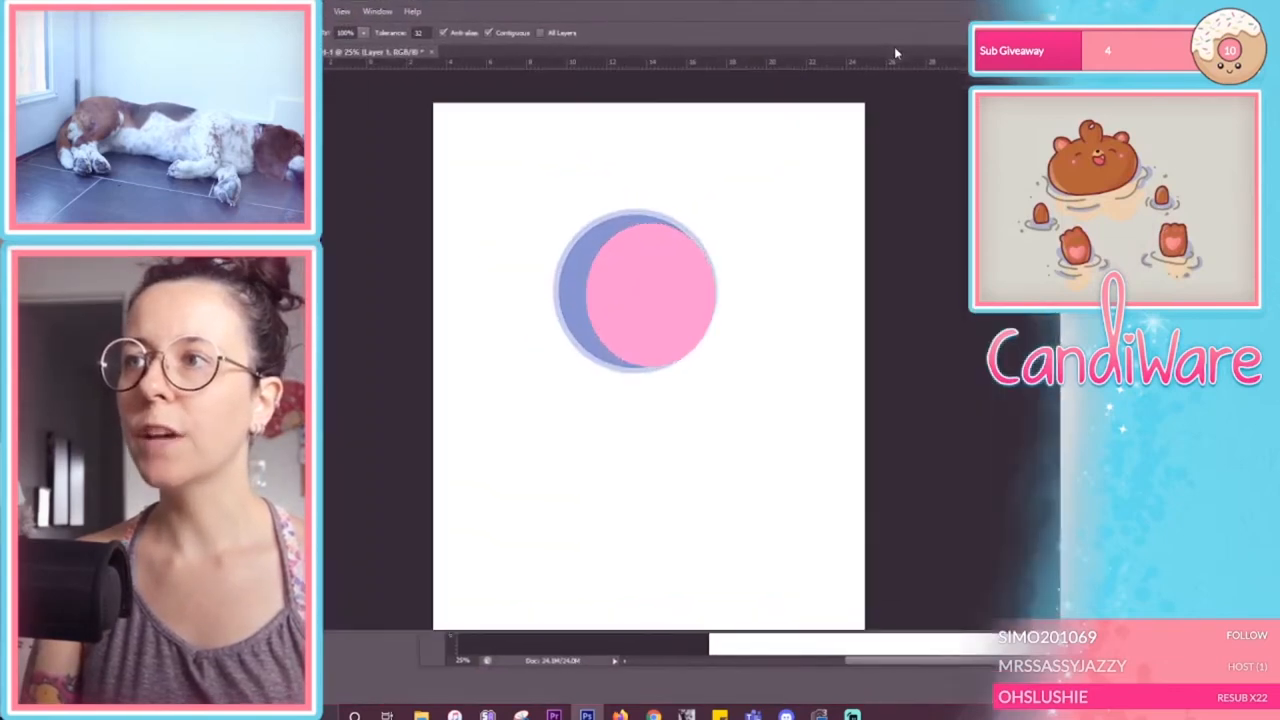
left_click(650, 290)
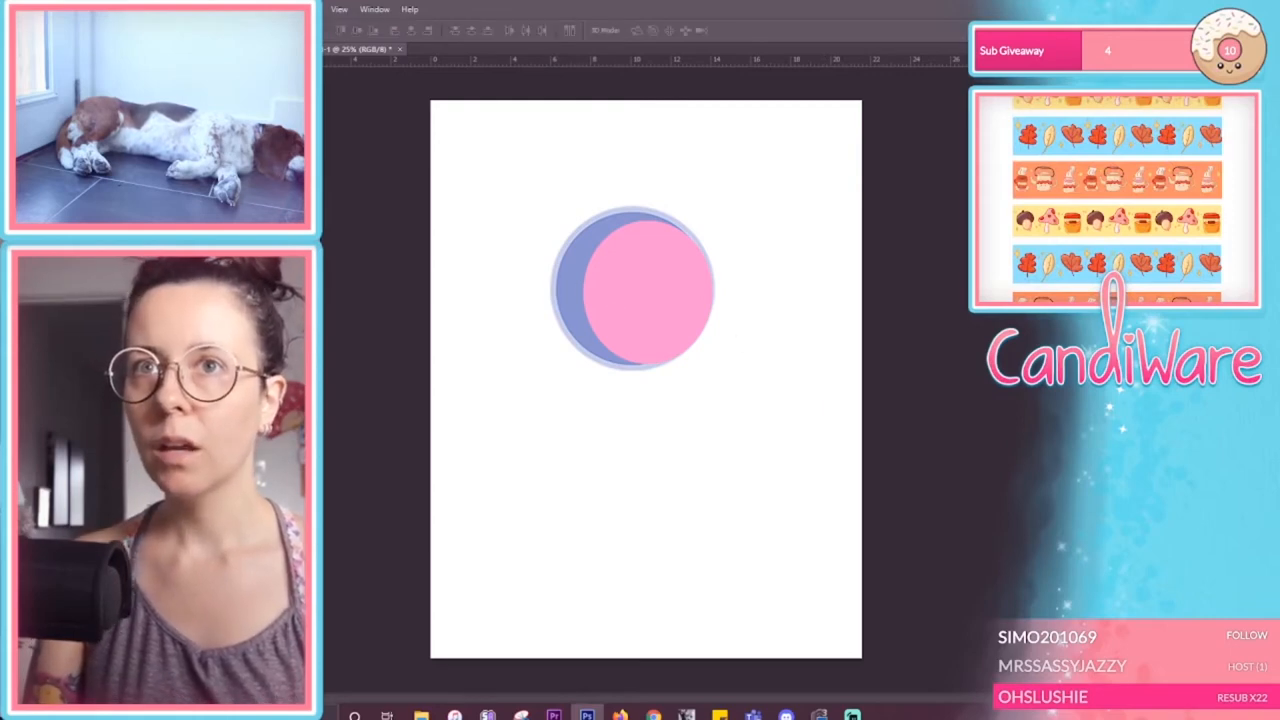
mouse_move(765, 383)
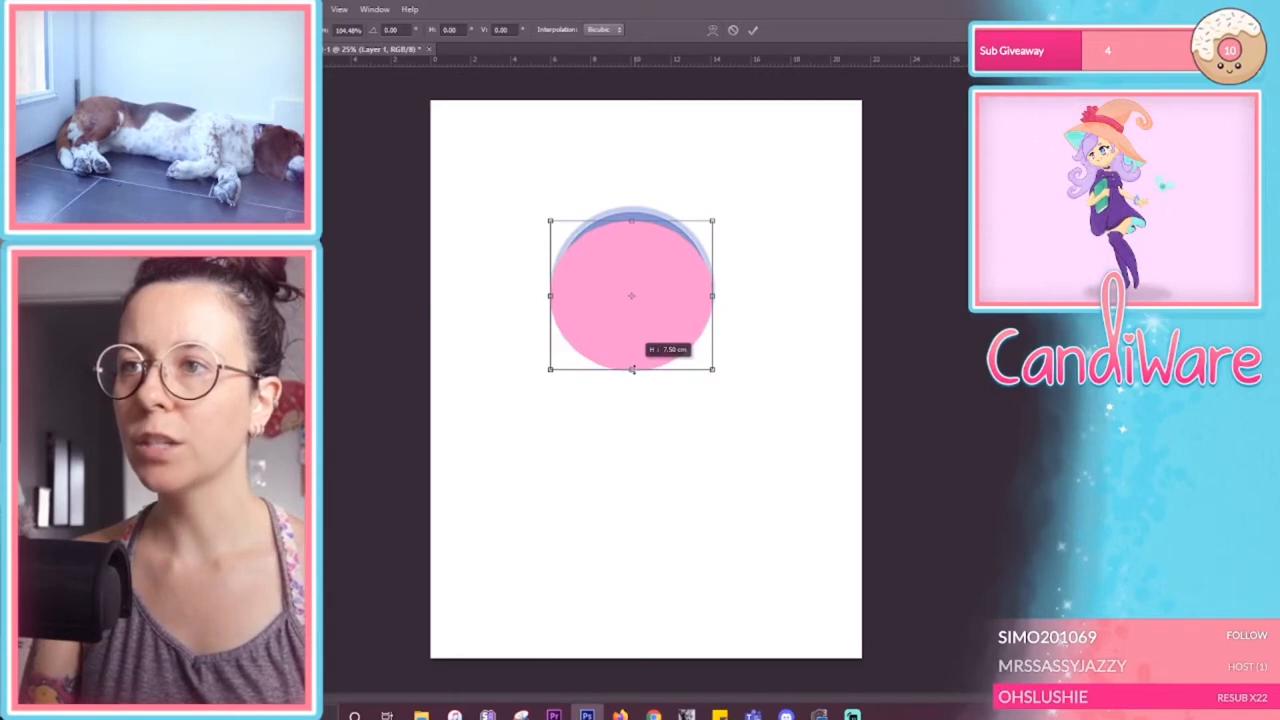
Step: Scale the pink circle up with Free Transform over the blue circle
left_click_drag(631, 222, 631, 211)
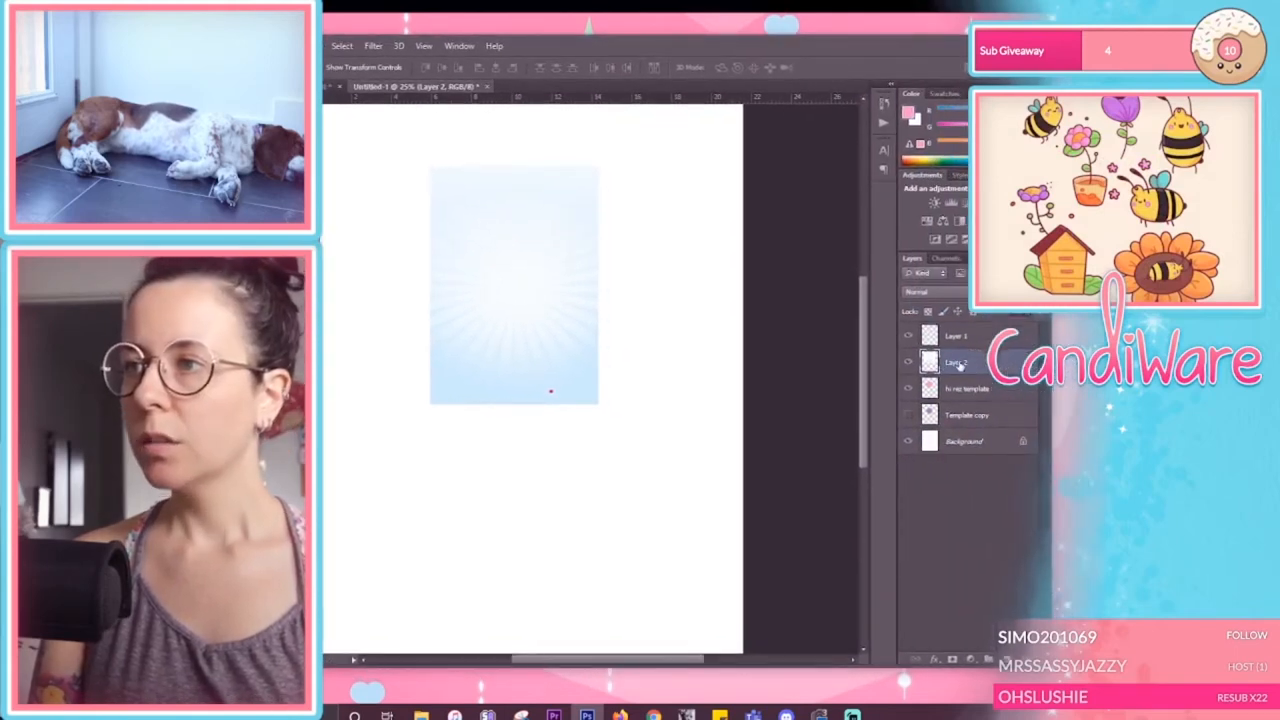
Step: Make the CandiWare logo and candiware.com layers visible in the template file
right_click(952, 362)
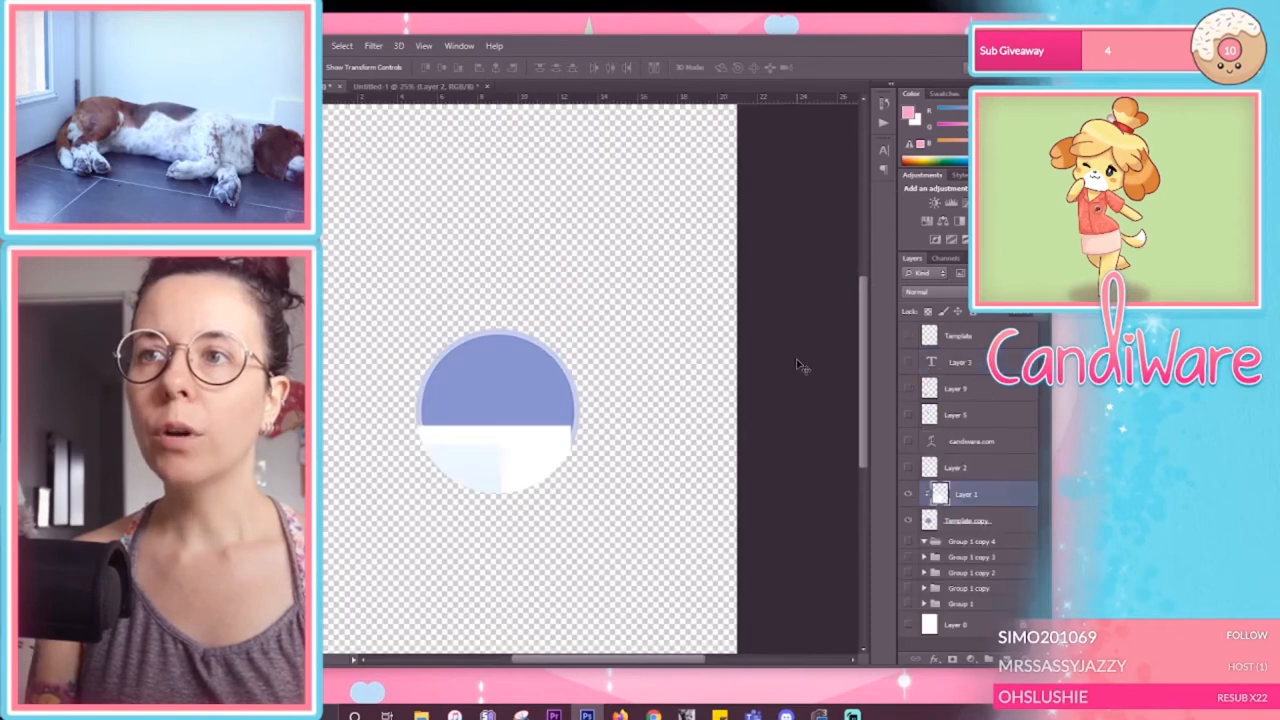
left_click(907, 467)
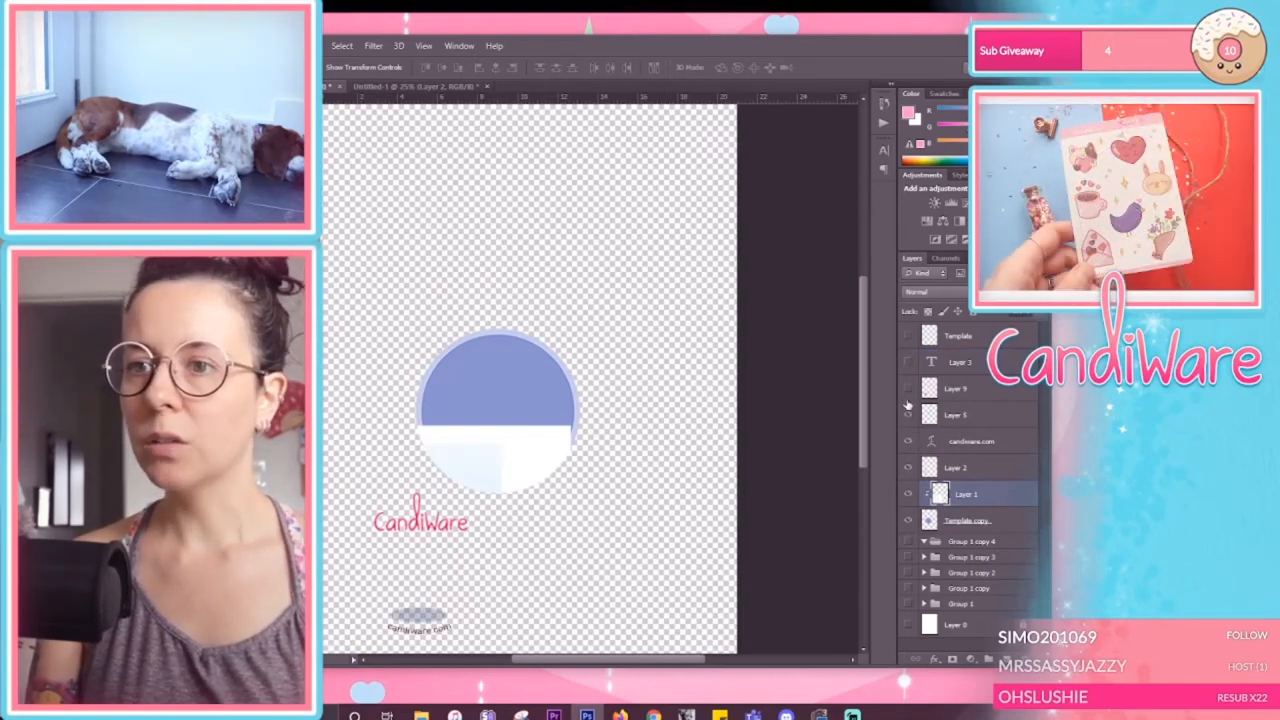
left_click(908, 390)
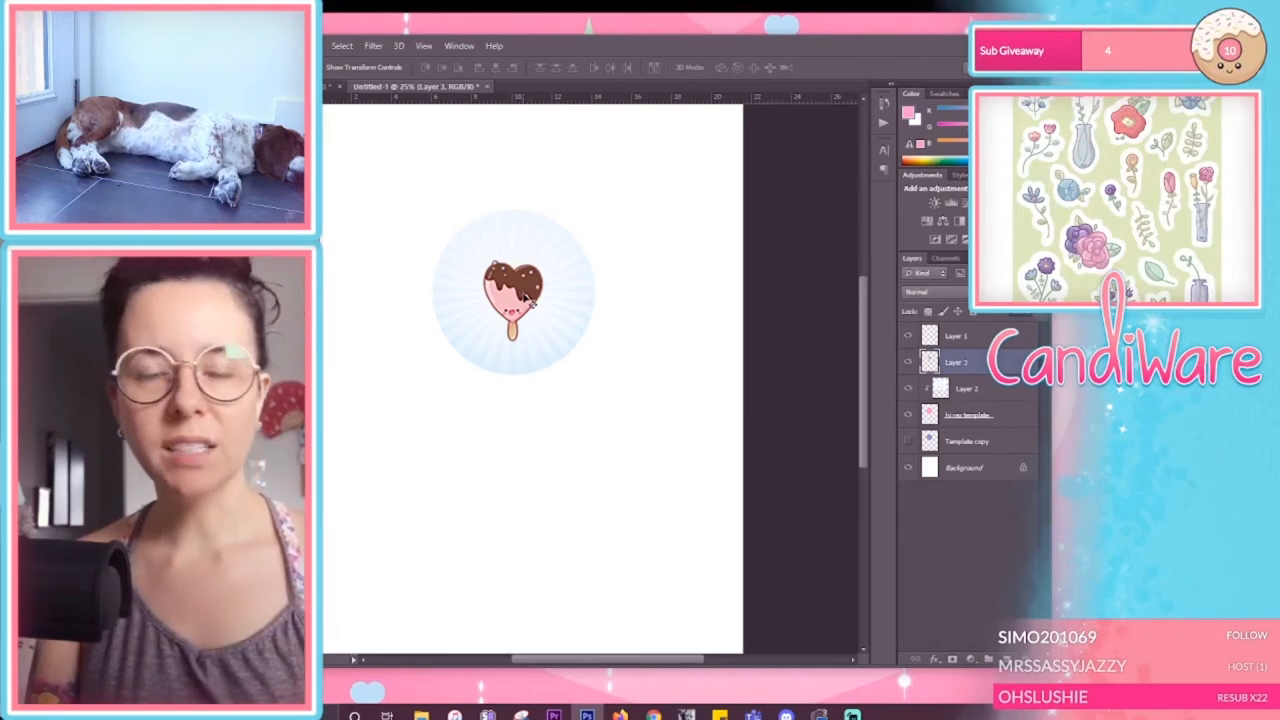
mouse_move(580, 148)
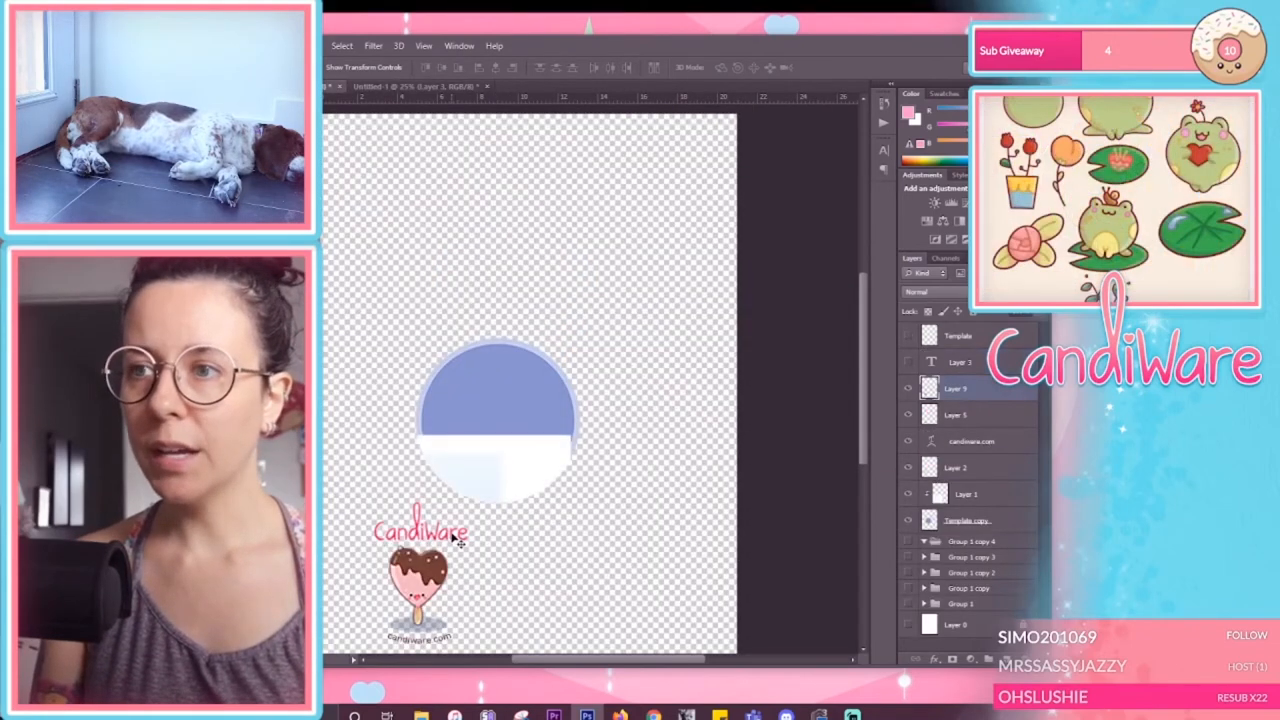
Step: Select the CandiWare logo artwork and drag it into place above the ice pop
left_click(956, 467)
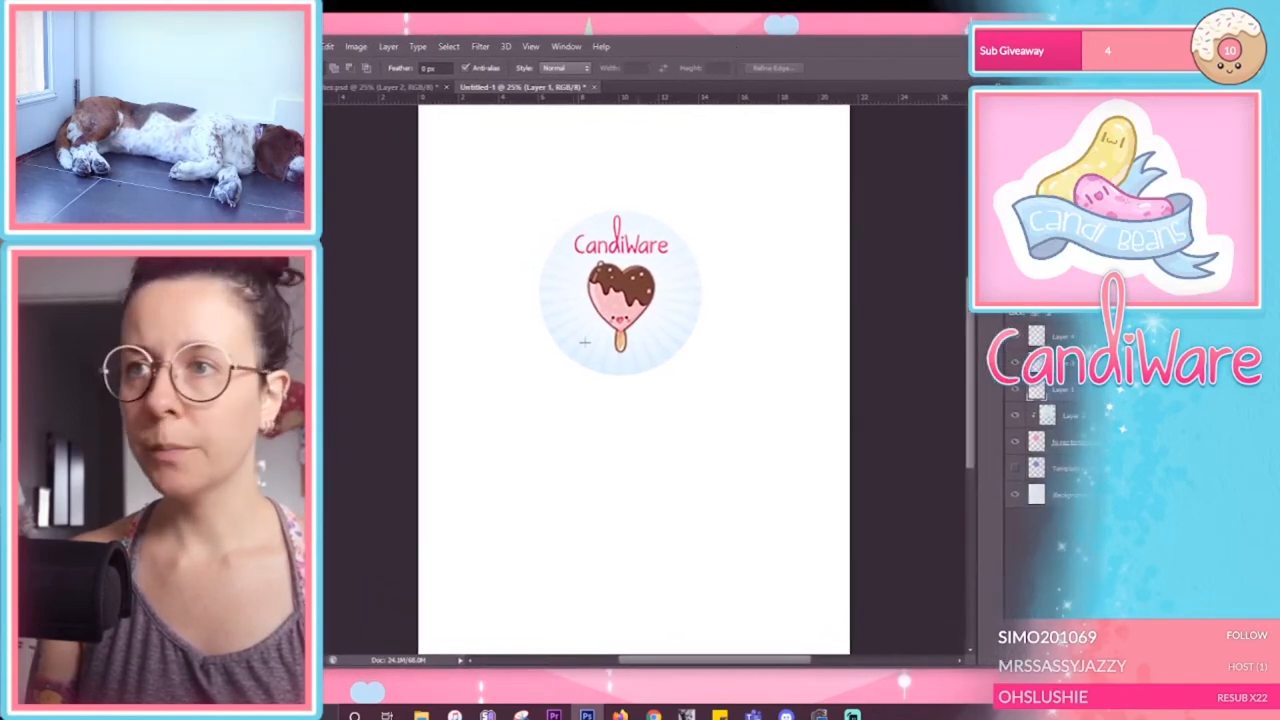
left_click_drag(585, 342, 655, 360)
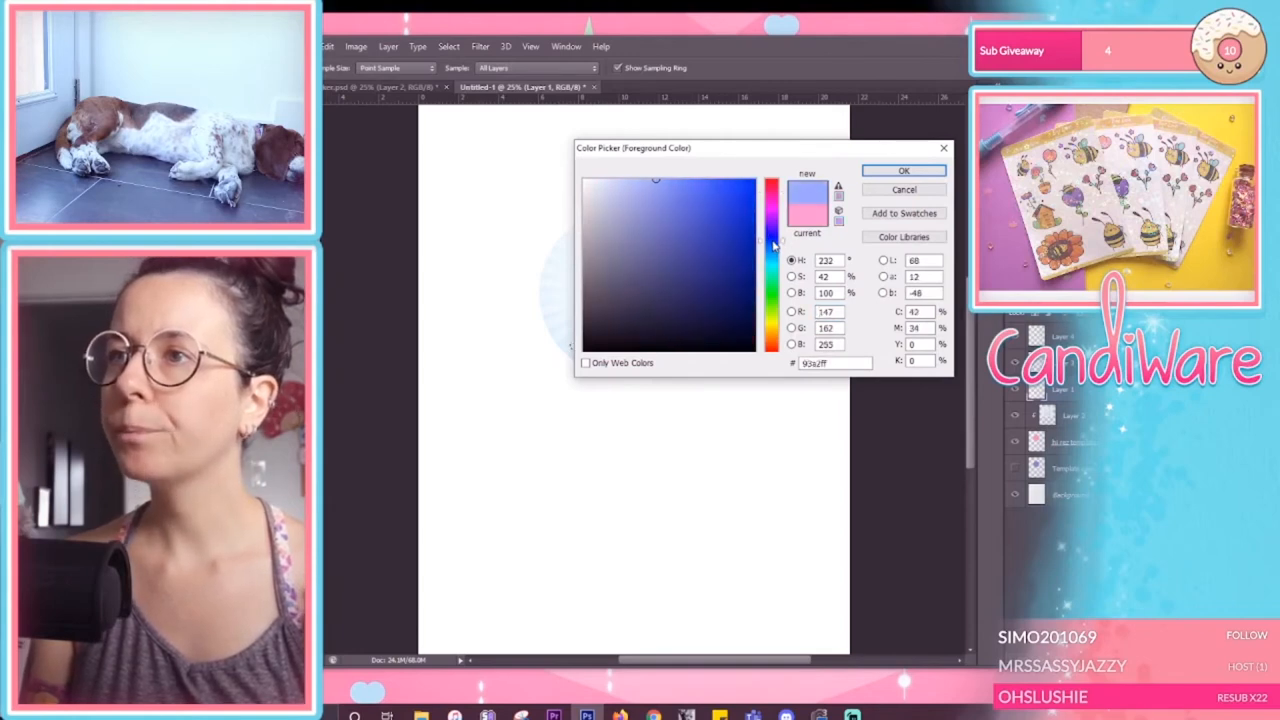
Step: Choose a light blue foreground colour for the oval shadow under the popsicle
left_click(681, 181)
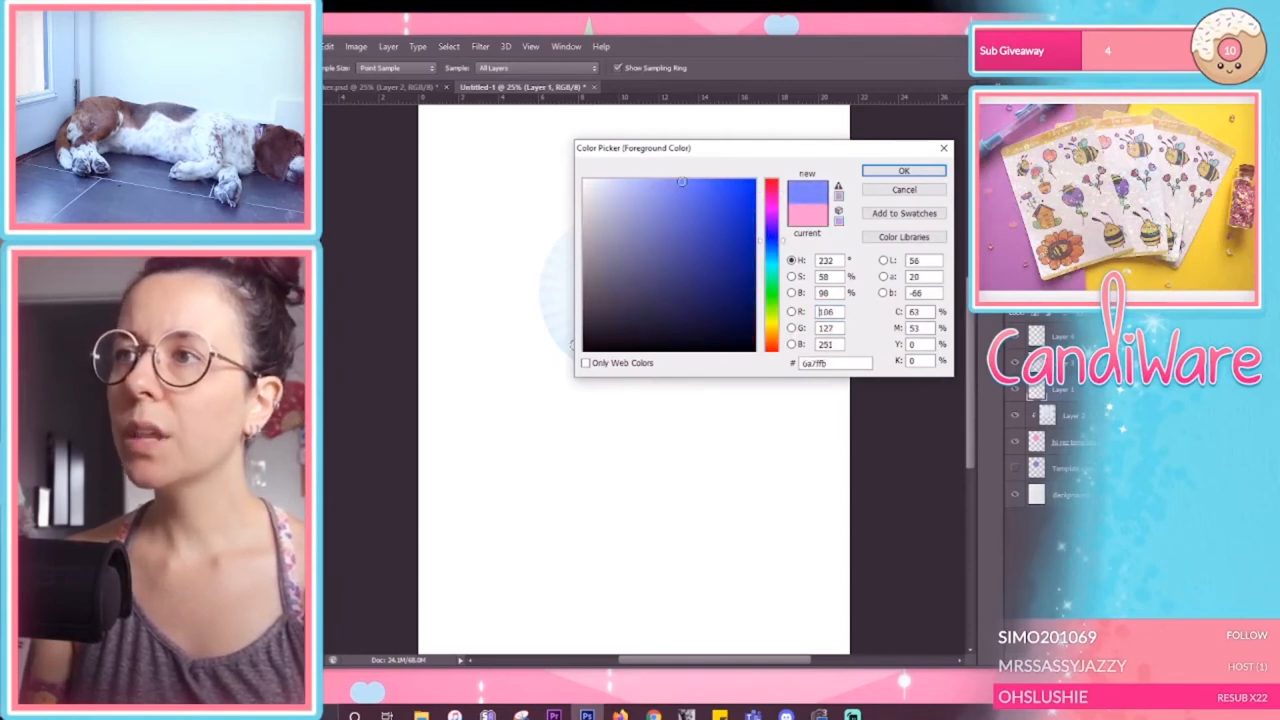
left_click(902, 170)
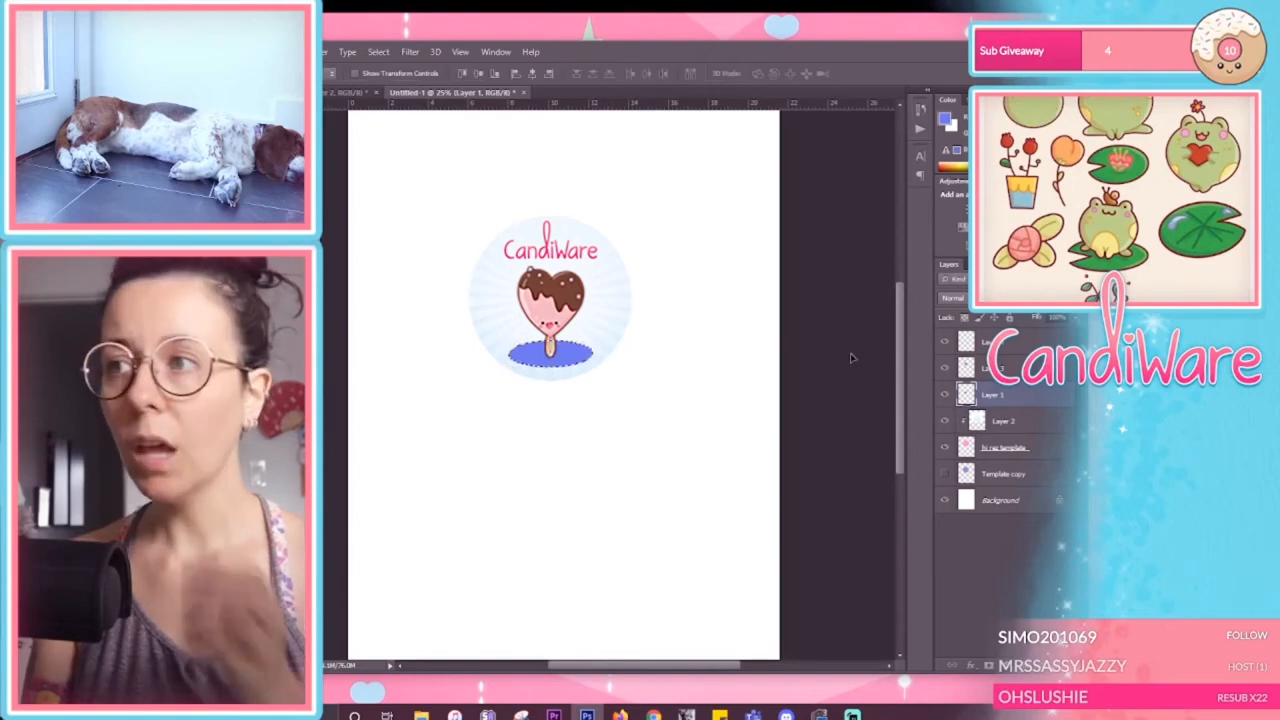
mouse_move(673, 320)
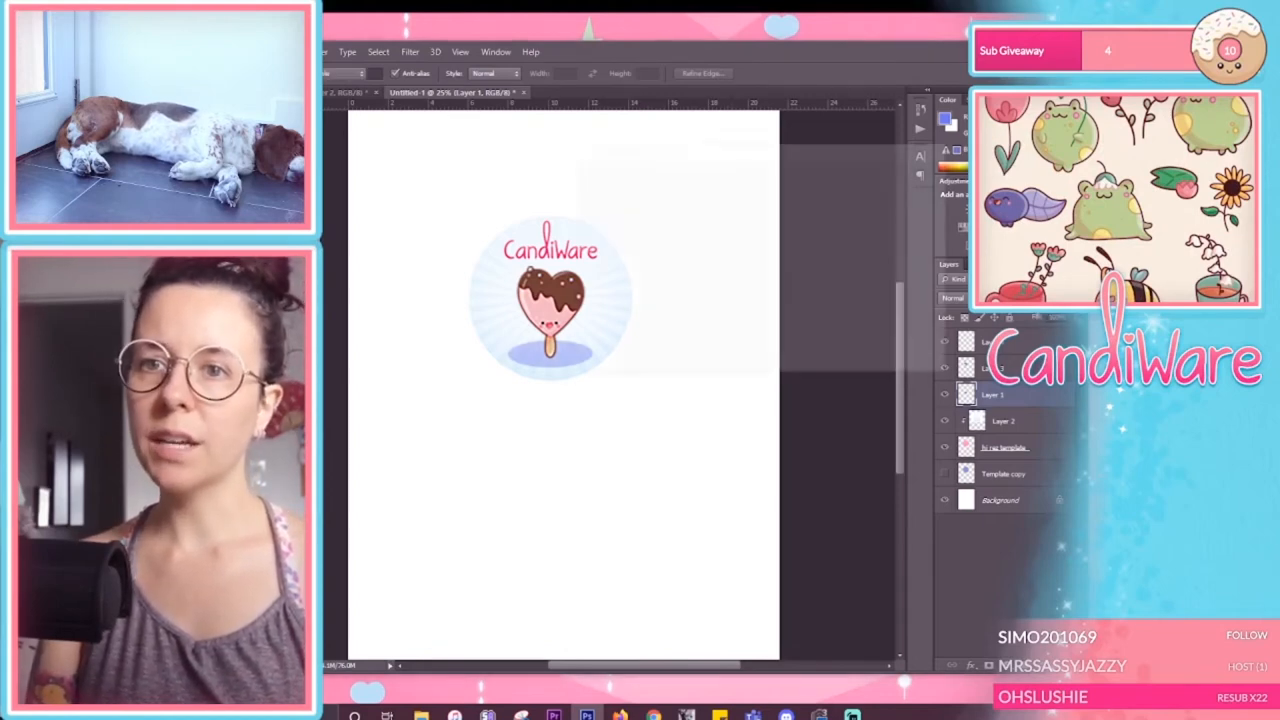
Step: Set the foreground colour to the darker muted blue 515fb2
left_click(944, 119)
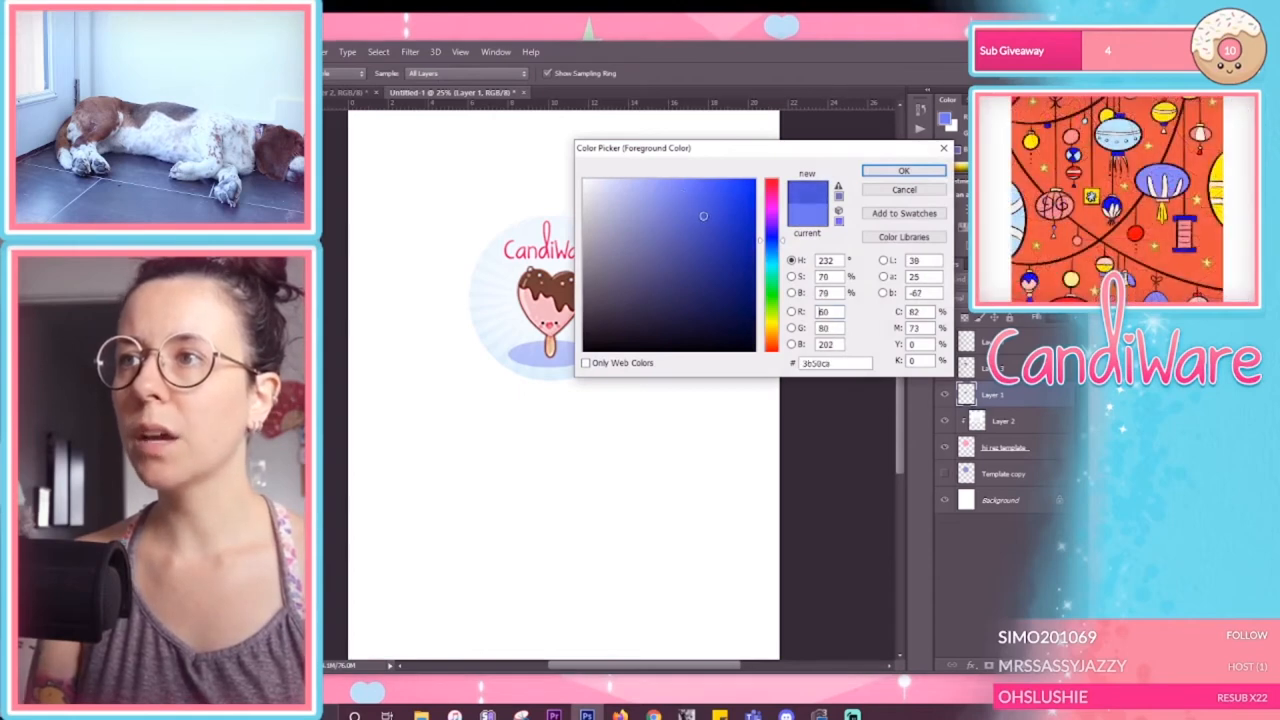
left_click(676, 231)
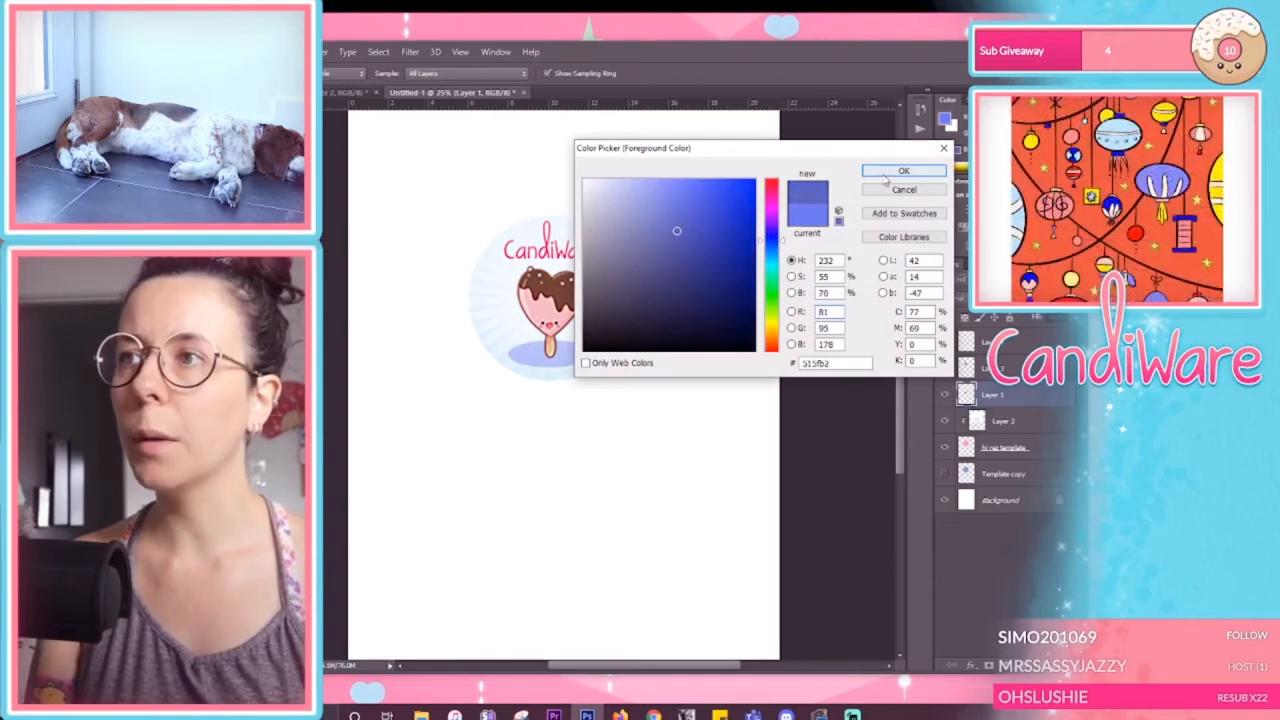
left_click(902, 170)
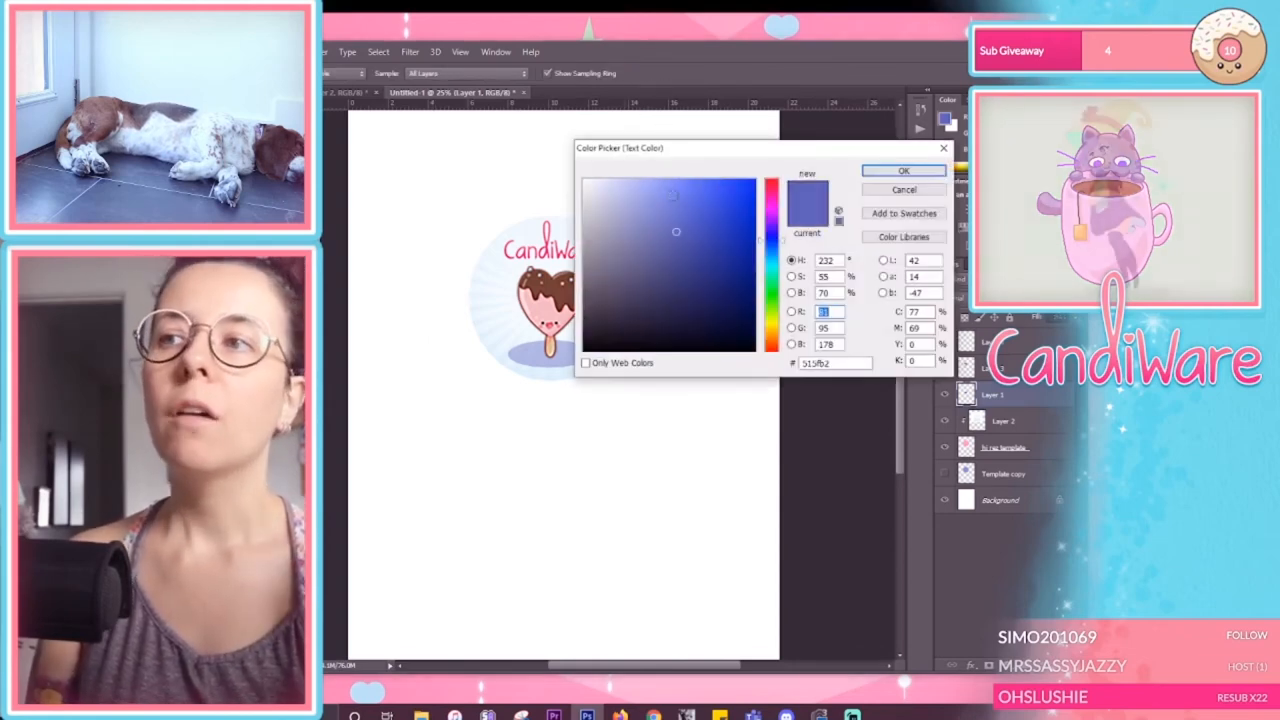
Step: Set the foreground colour to a dark orange-brown for the text
left_click(772, 345)
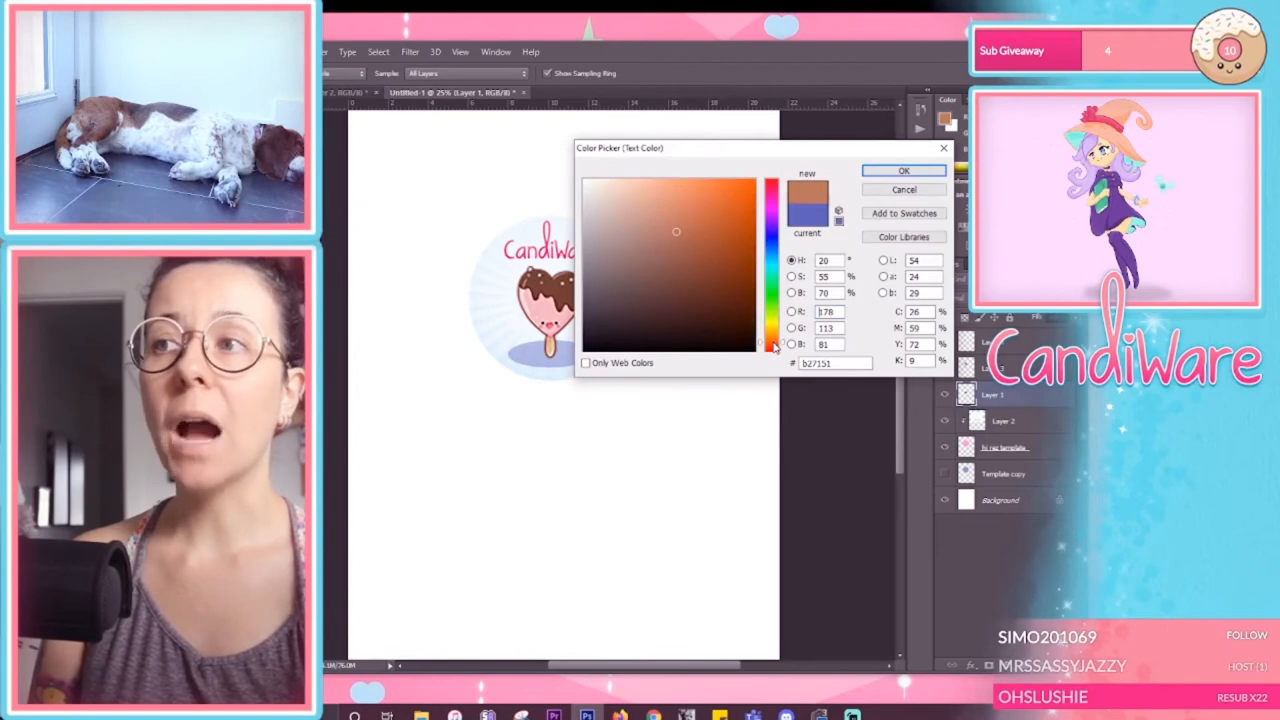
left_click(694, 273)
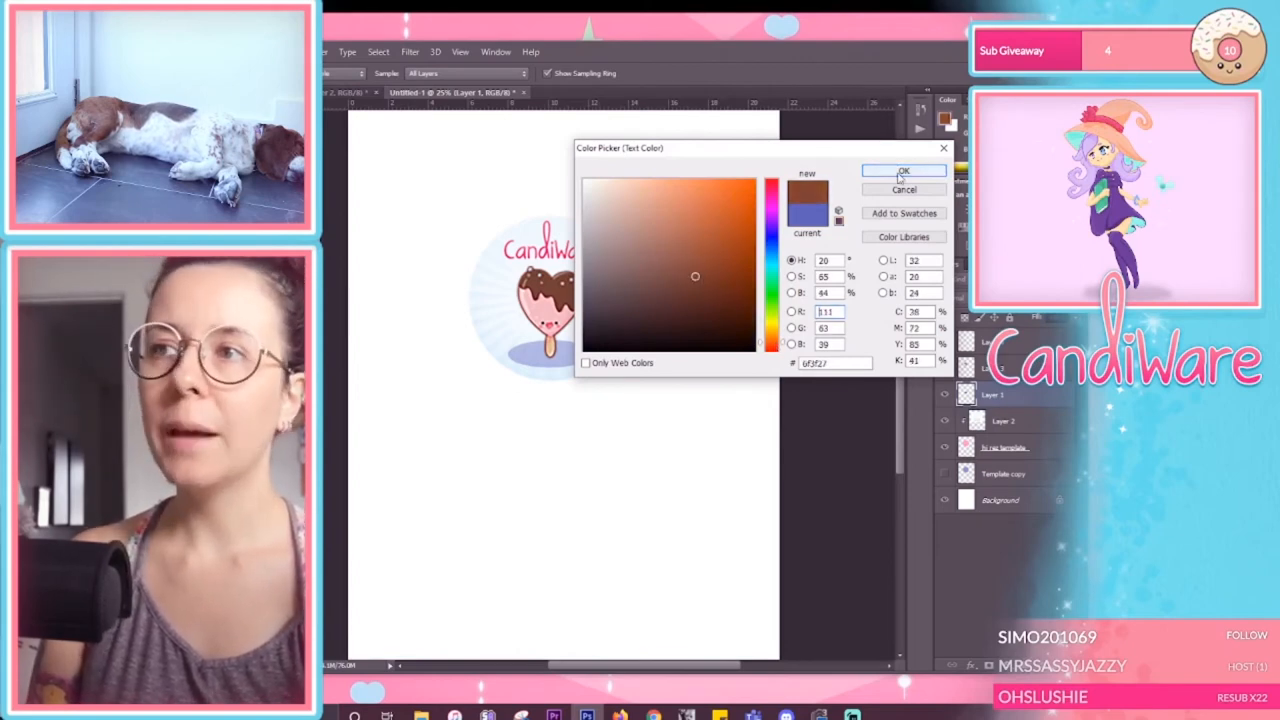
left_click(903, 170)
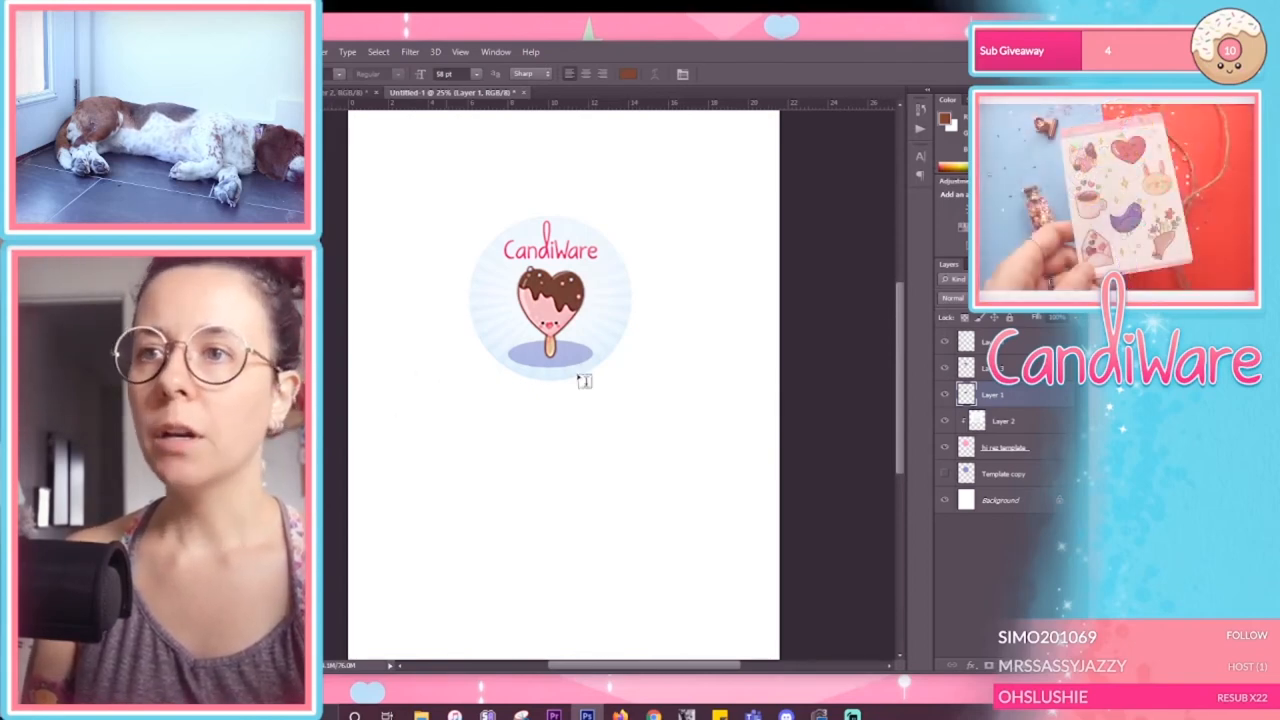
Step: Type CandiWare.com in a text box below the sticker and select it
left_click(548, 368)
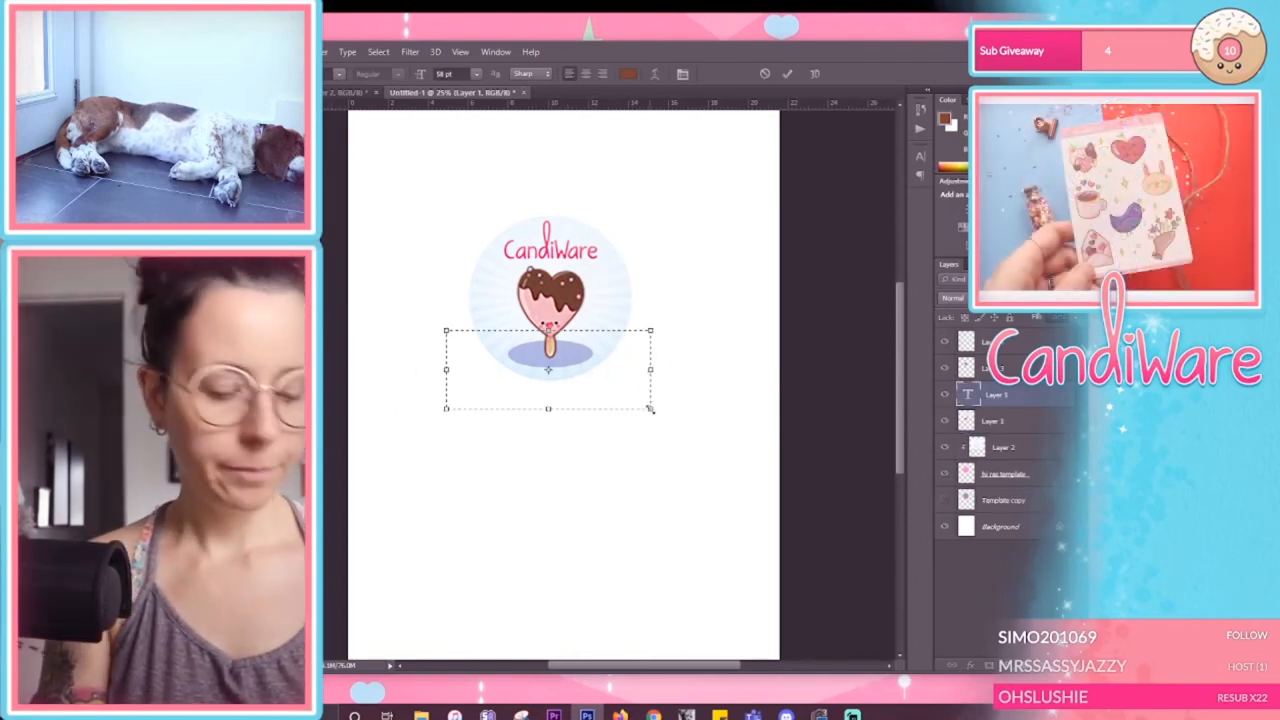
type("w")
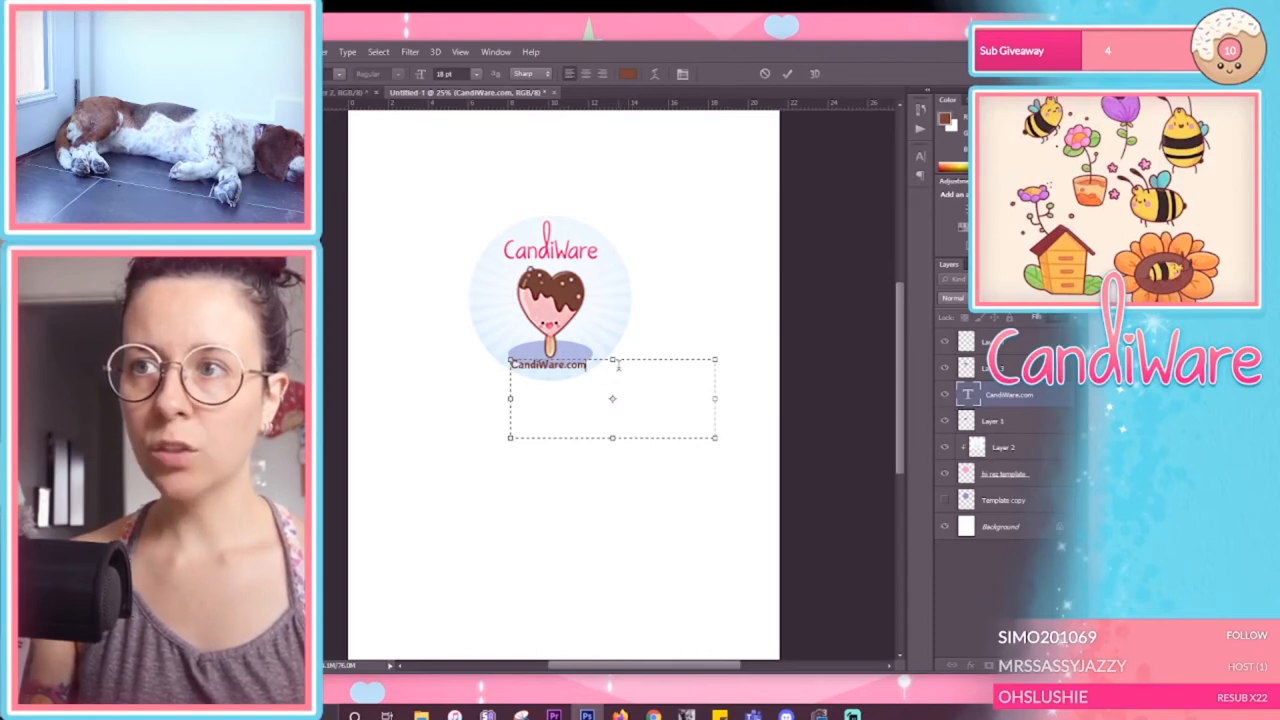
triple_click(548, 364)
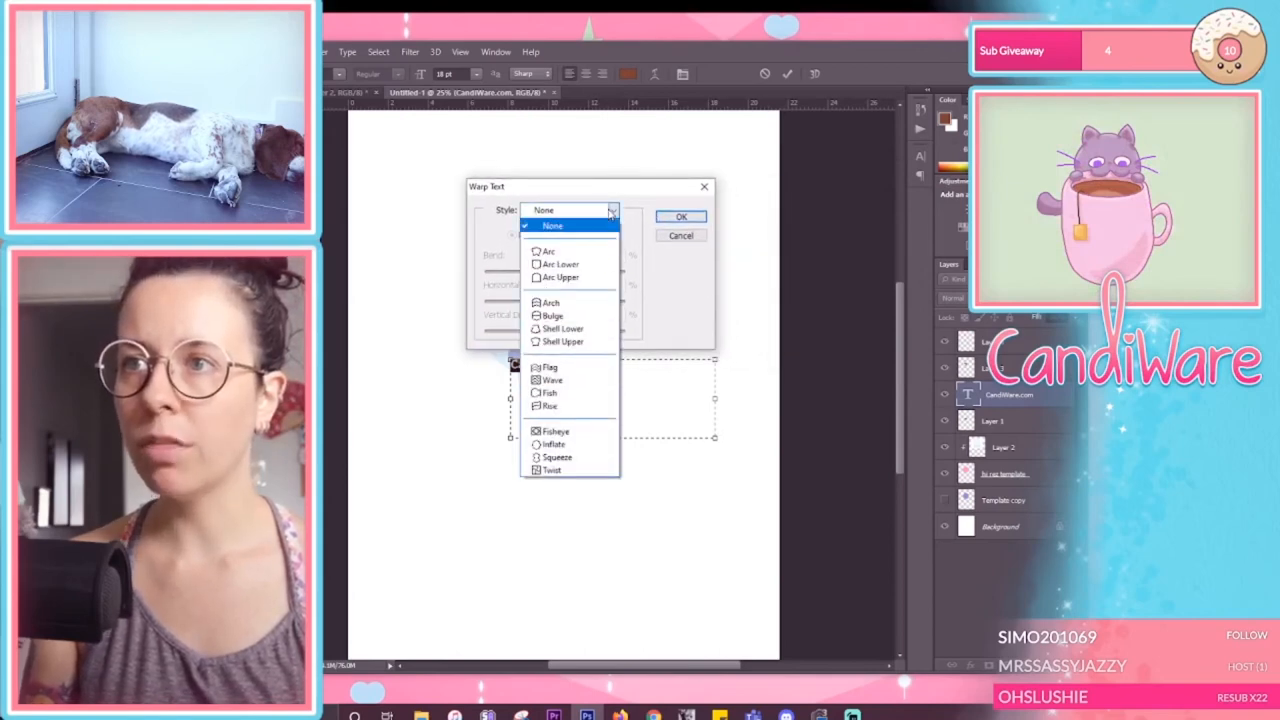
Step: Warp the CandiWare.com text with the Arch style at about -62% bend
left_click(558, 264)
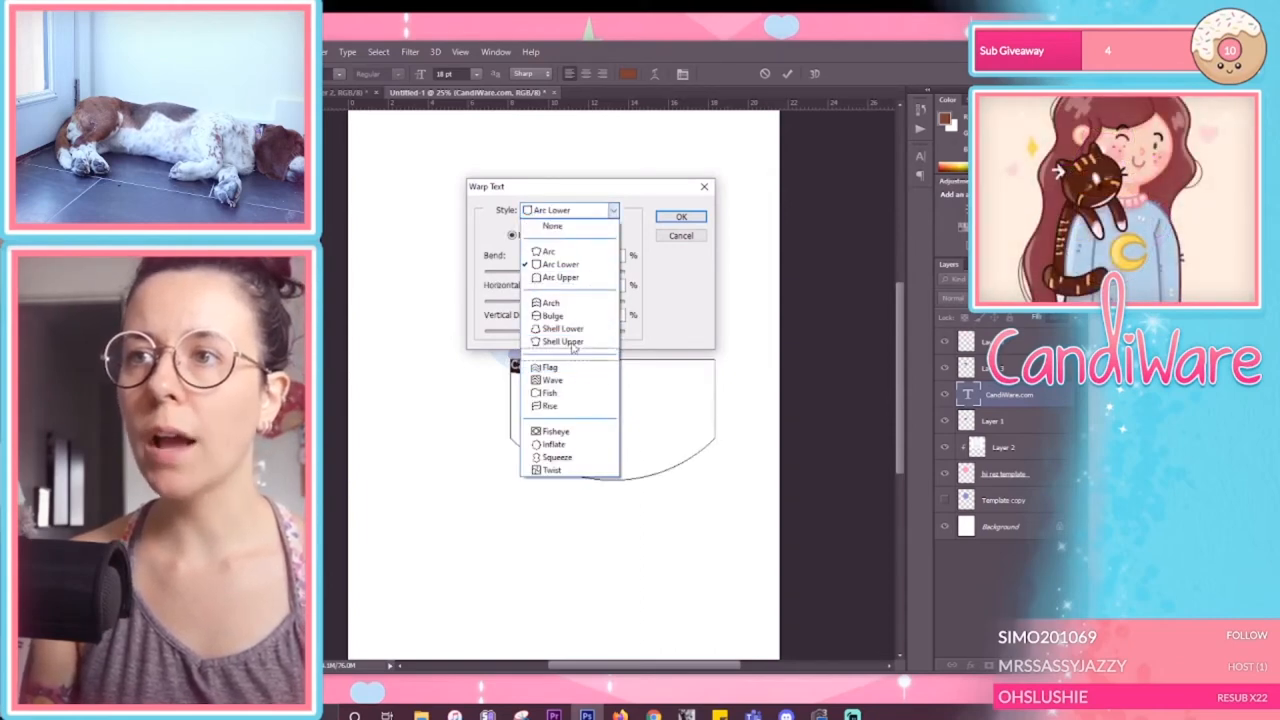
left_click(551, 302)
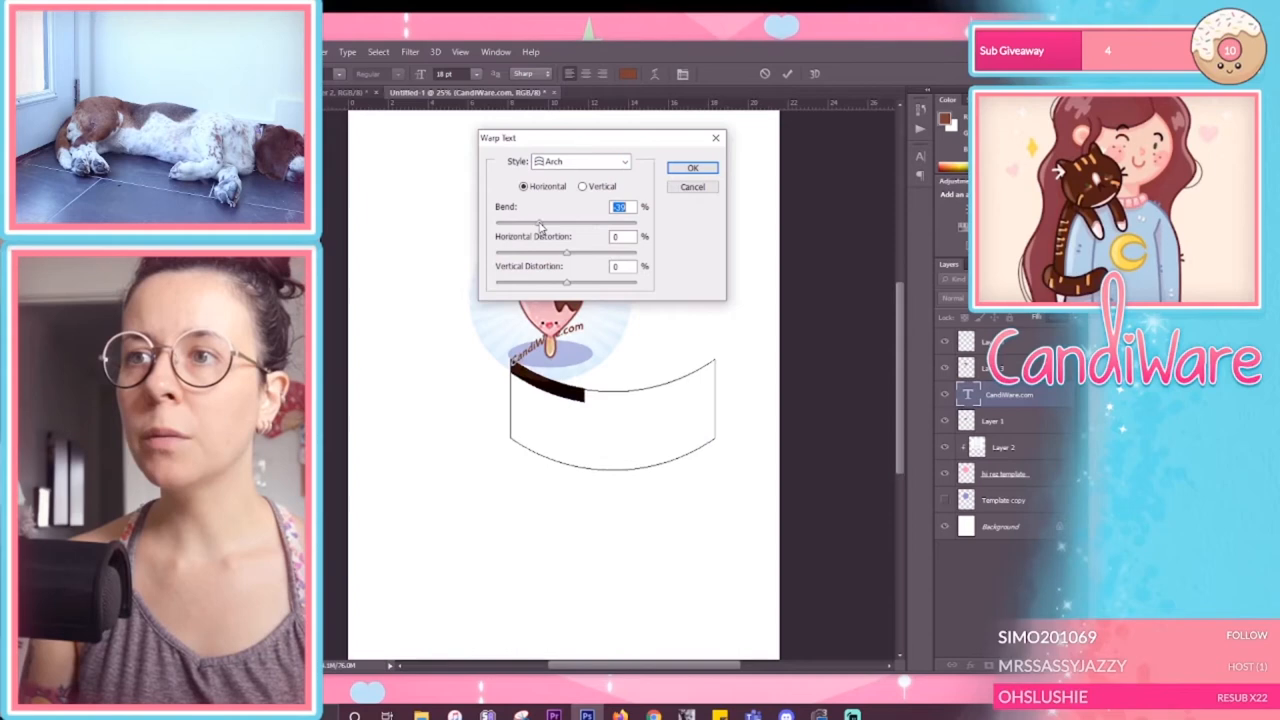
left_click_drag(565, 219, 525, 219)
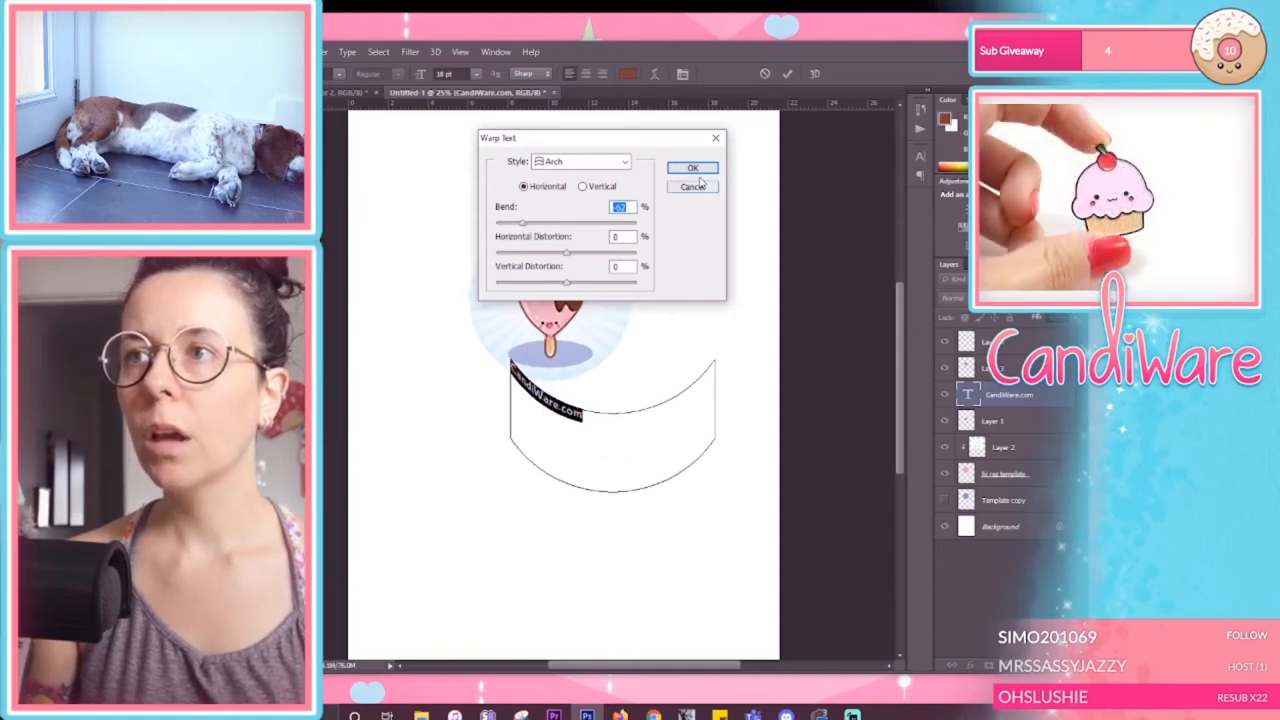
left_click(693, 167)
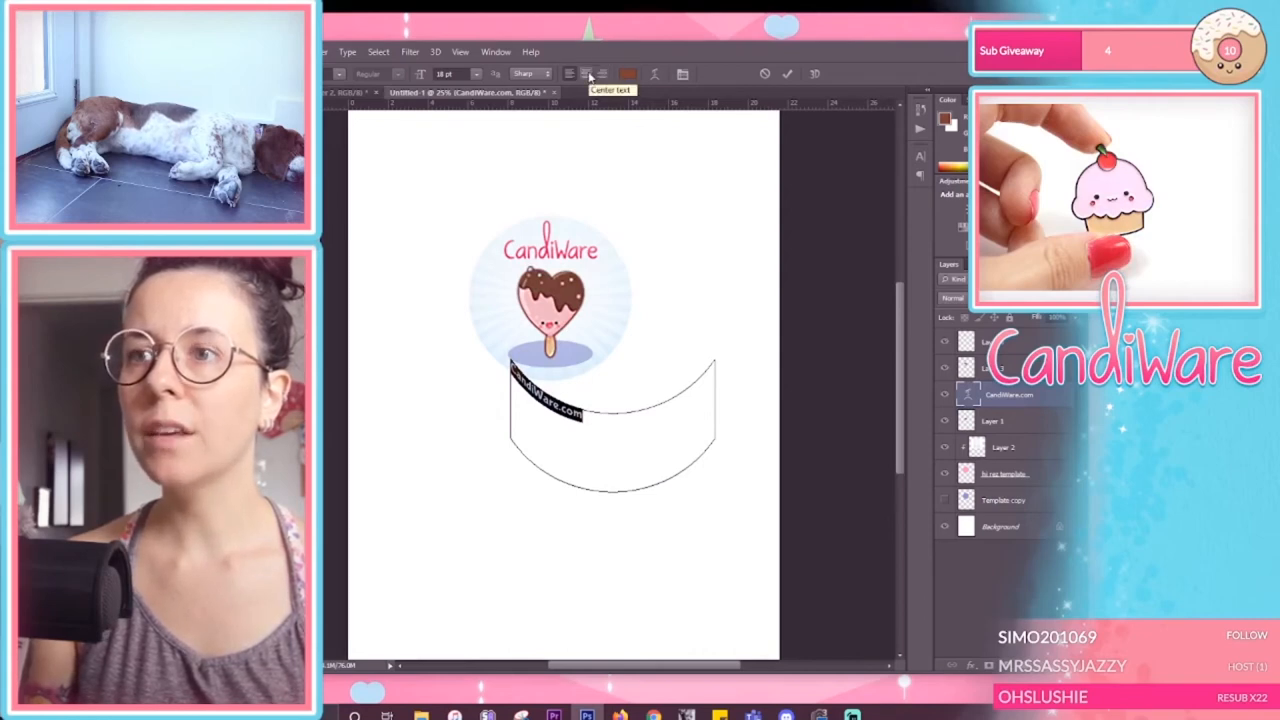
Step: Centre the arched CandiWare.com text in its box and reopen its Warp Text settings
left_click(587, 73)
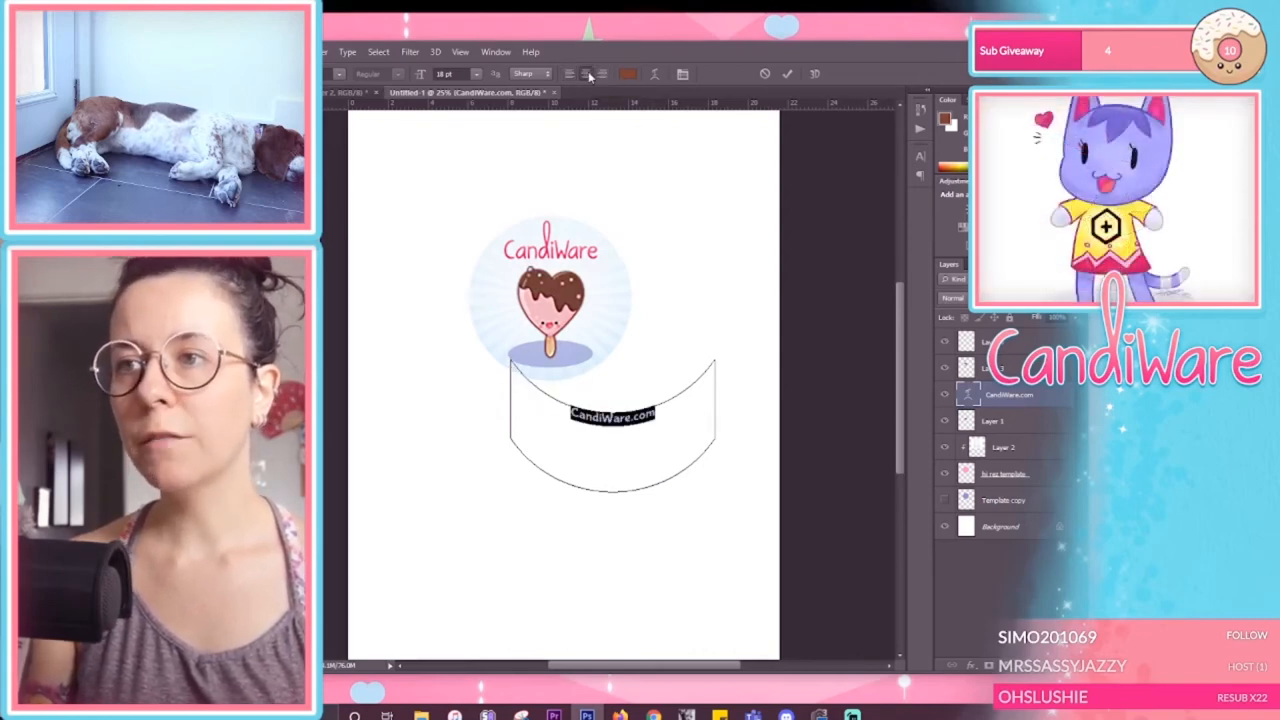
mouse_move(655, 82)
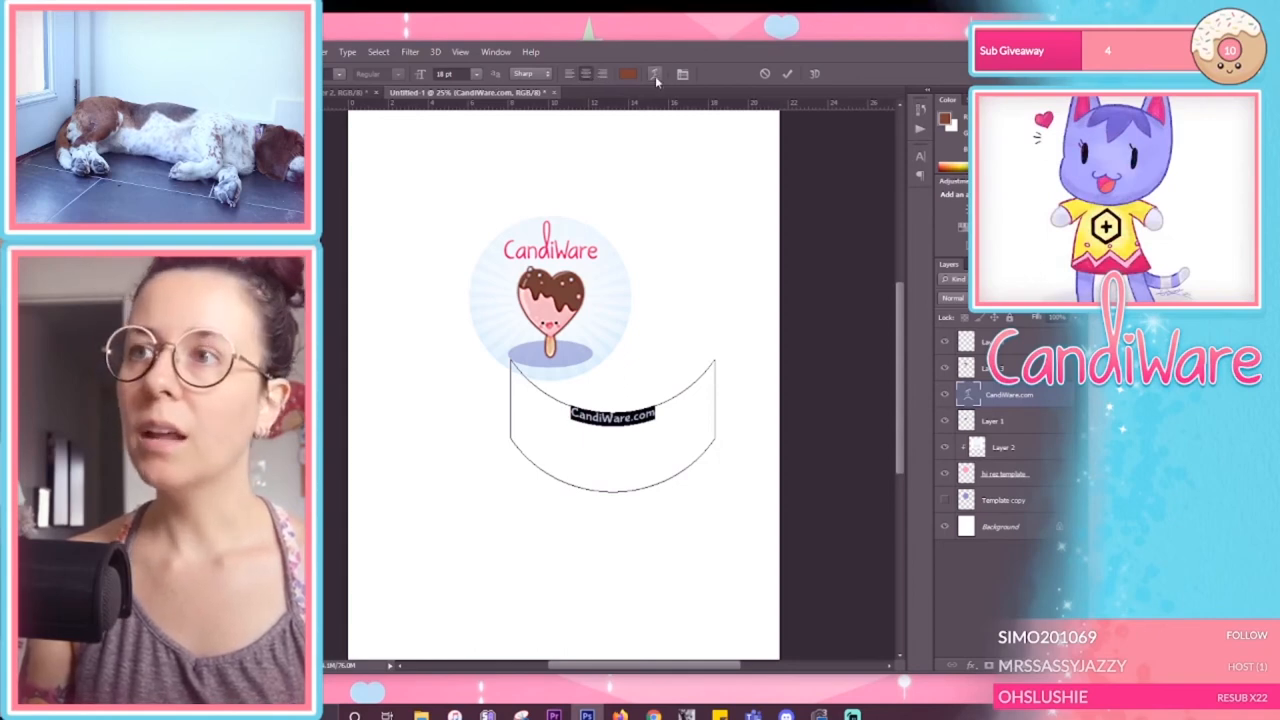
left_click(655, 73)
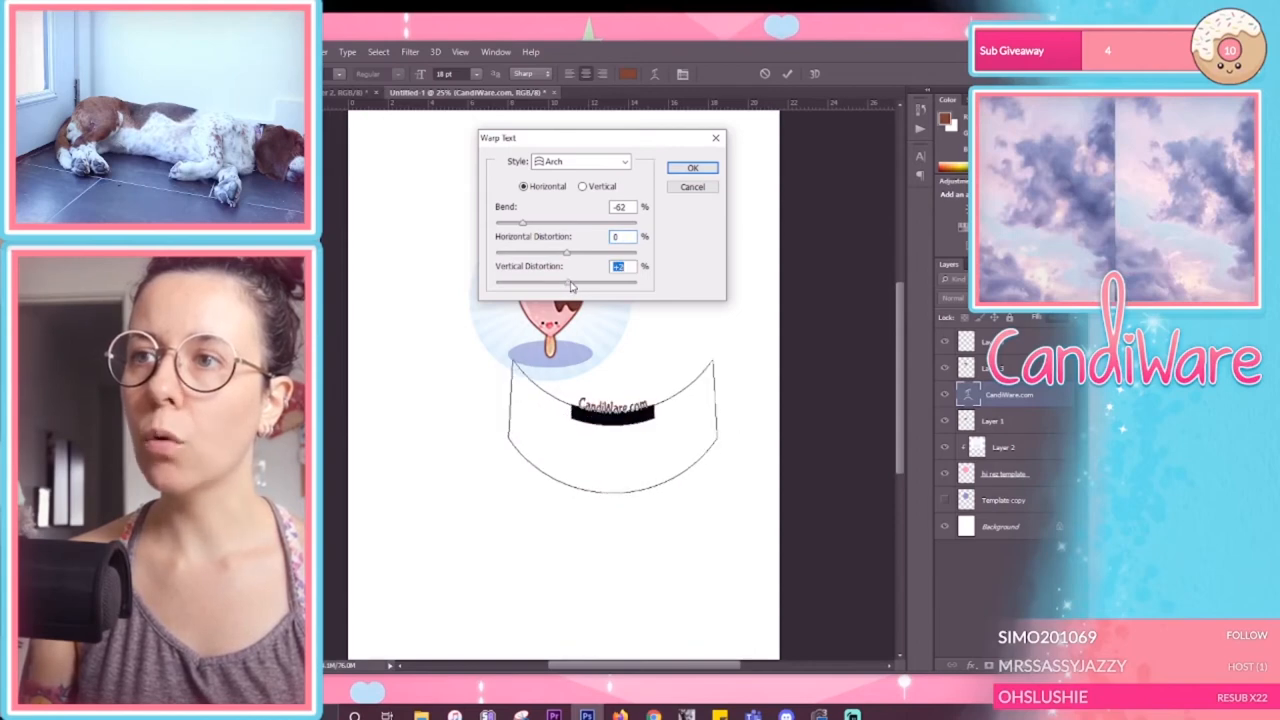
Step: Adjust the arch warp's vertical distortion and bend on the CandiWare.com text, then apply it
left_click_drag(570, 283, 592, 283)
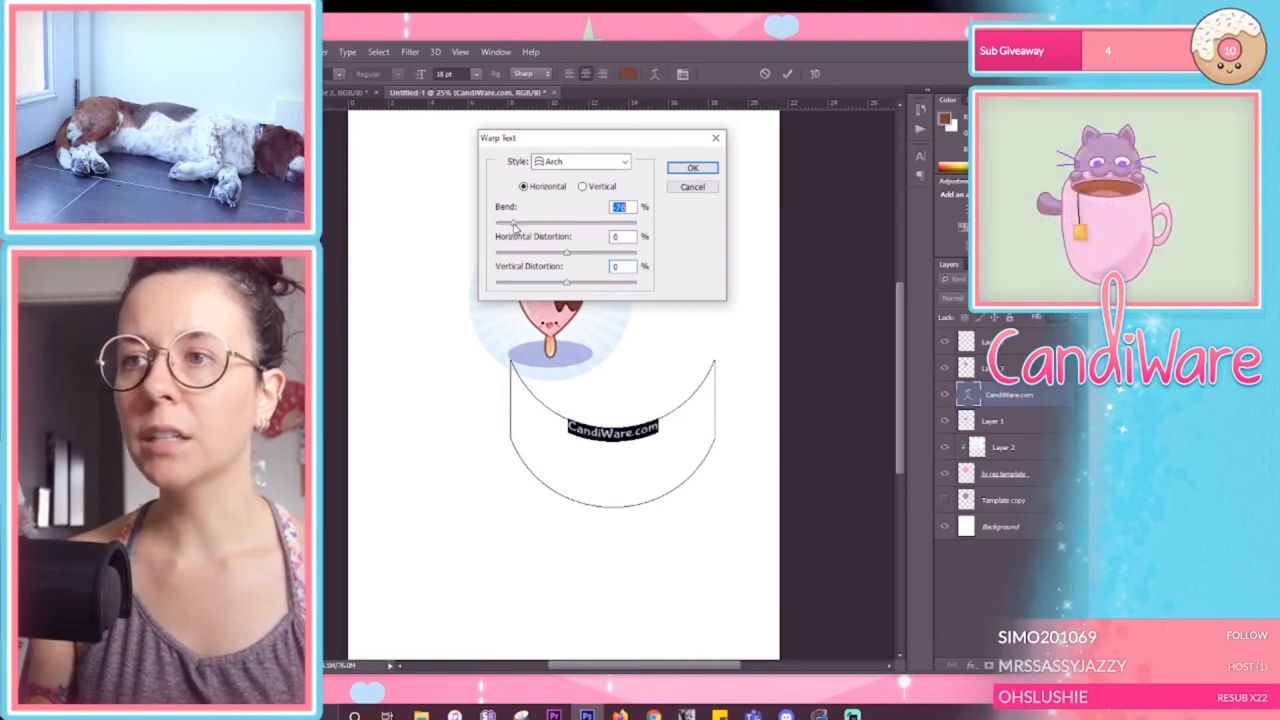
left_click_drag(517, 221, 505, 221)
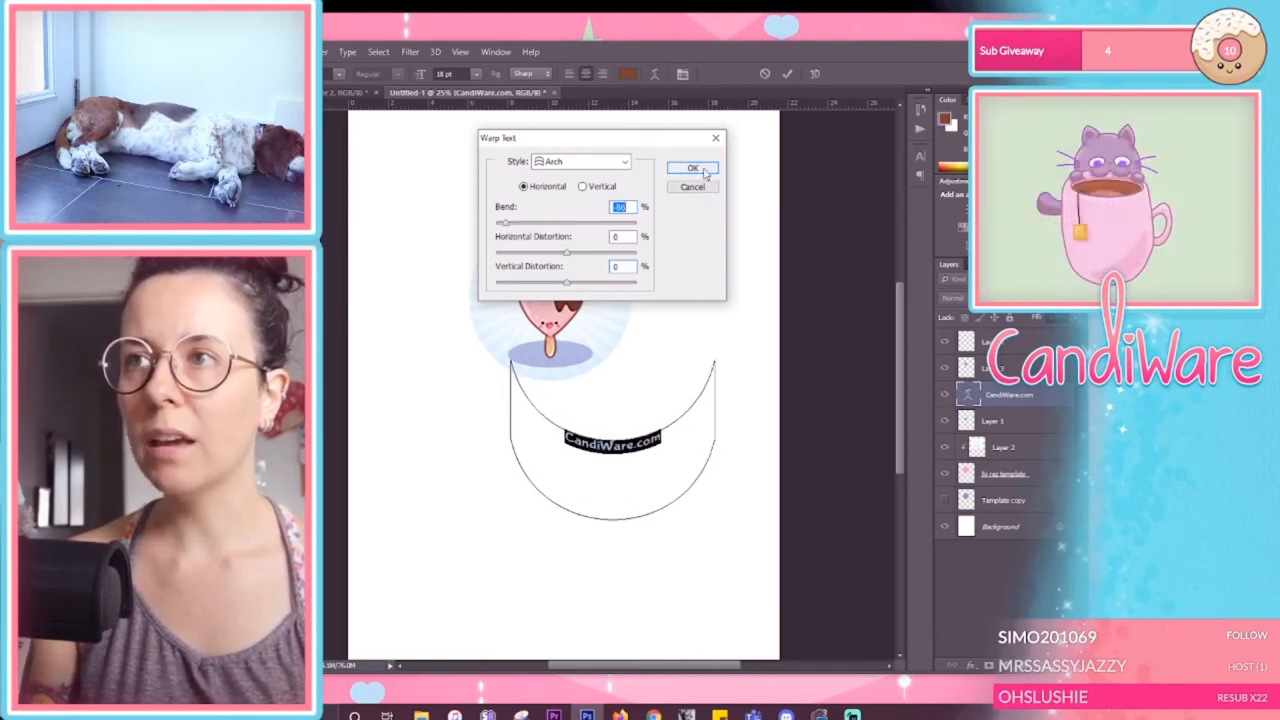
left_click(692, 167)
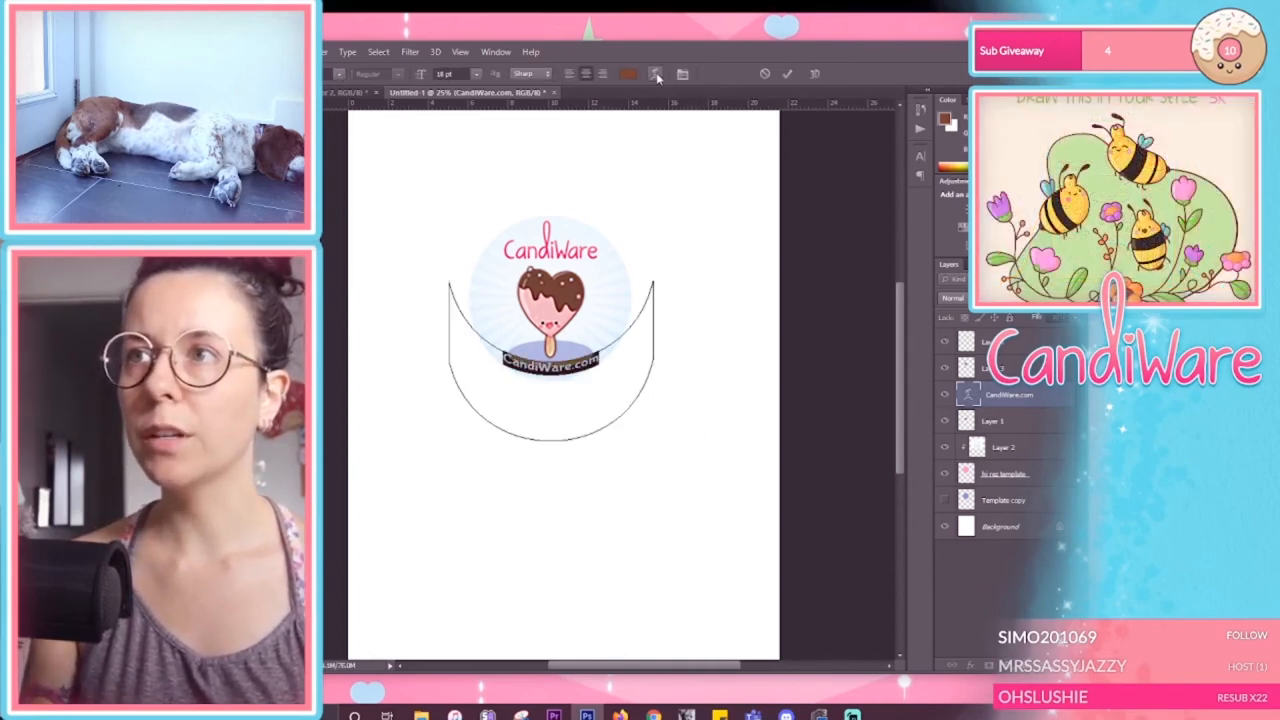
Step: Re-edit the arch warp, setting Bend to about -100%, and confirm
left_click(656, 74)
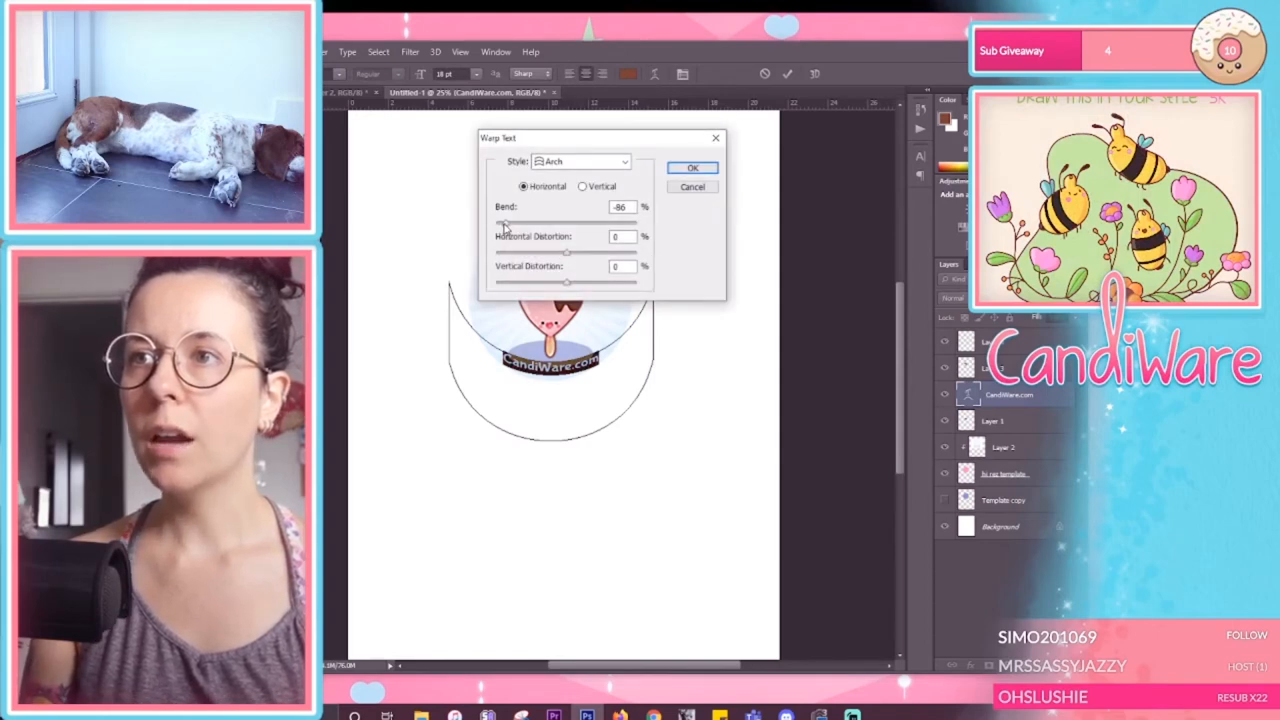
triple_click(620, 207)
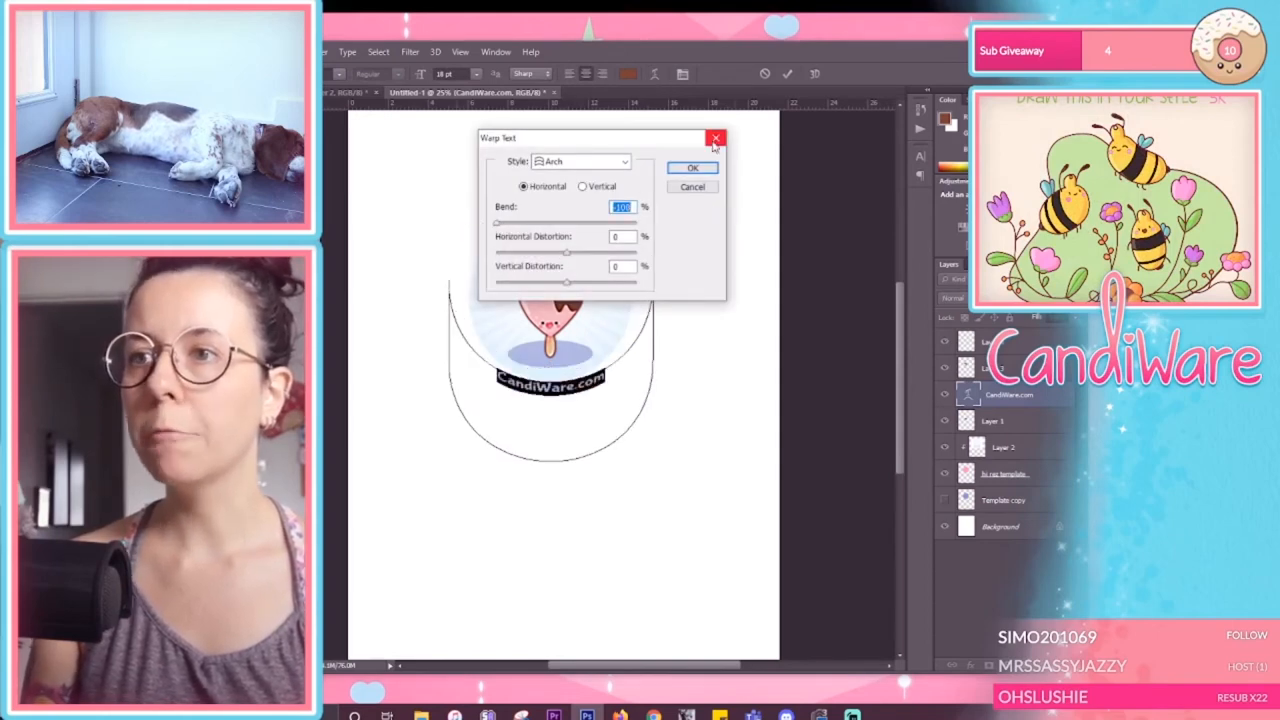
left_click(692, 167)
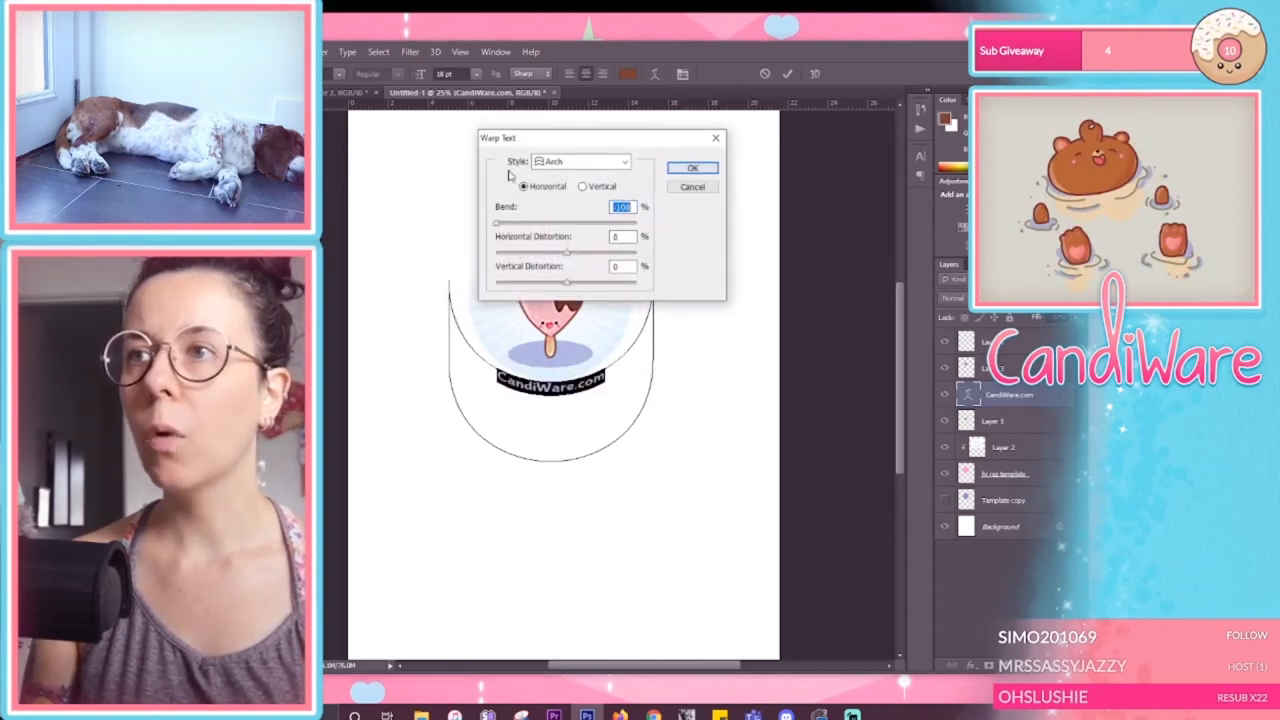
left_click(692, 167)
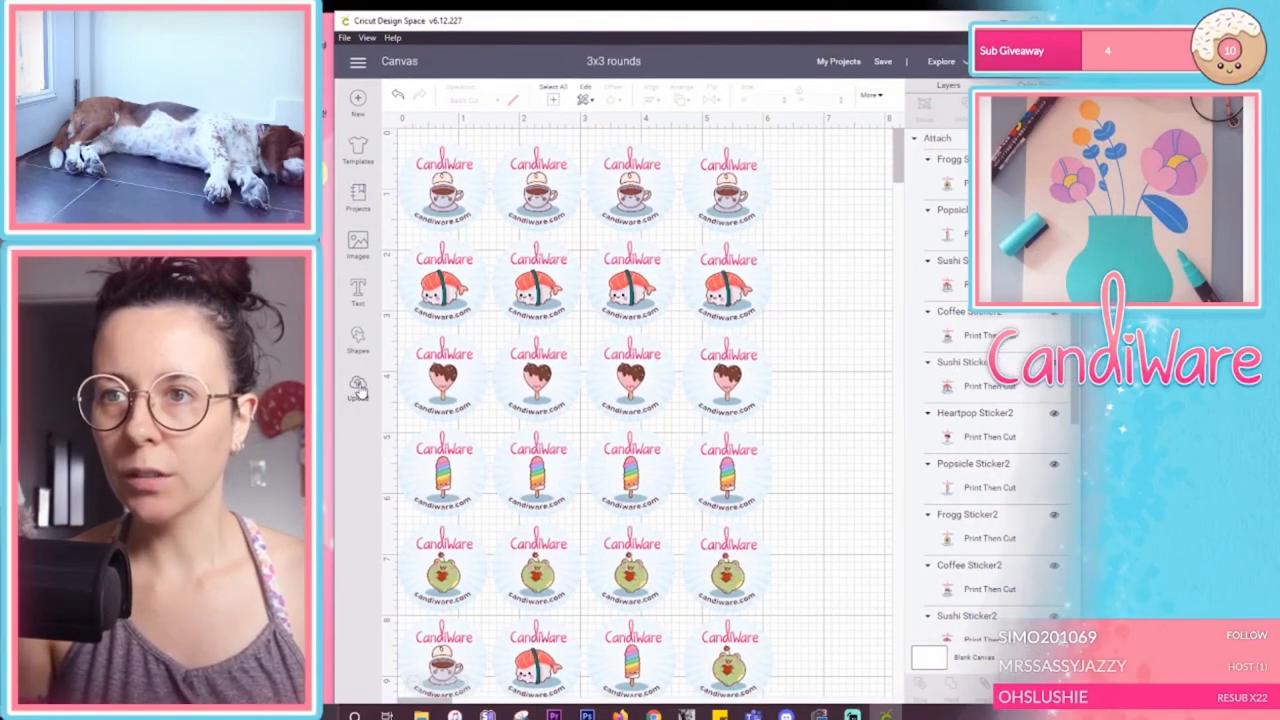
left_click(357, 387)
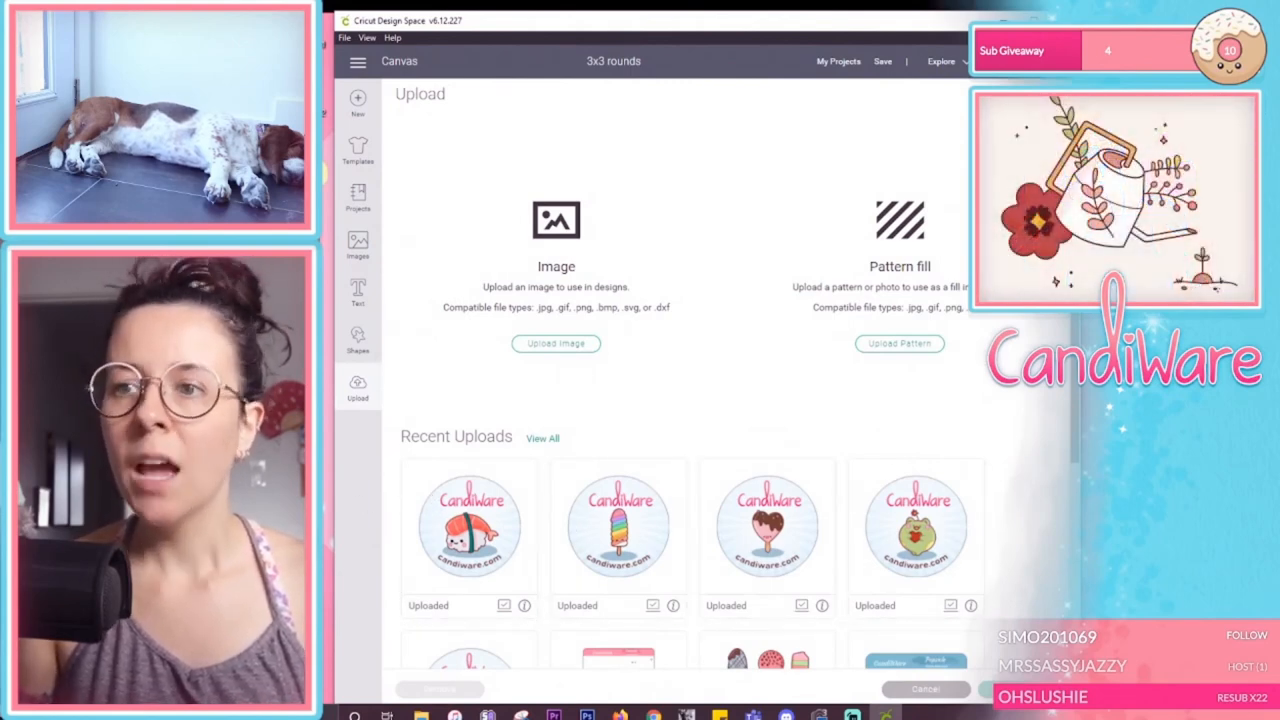
mouse_move(470, 525)
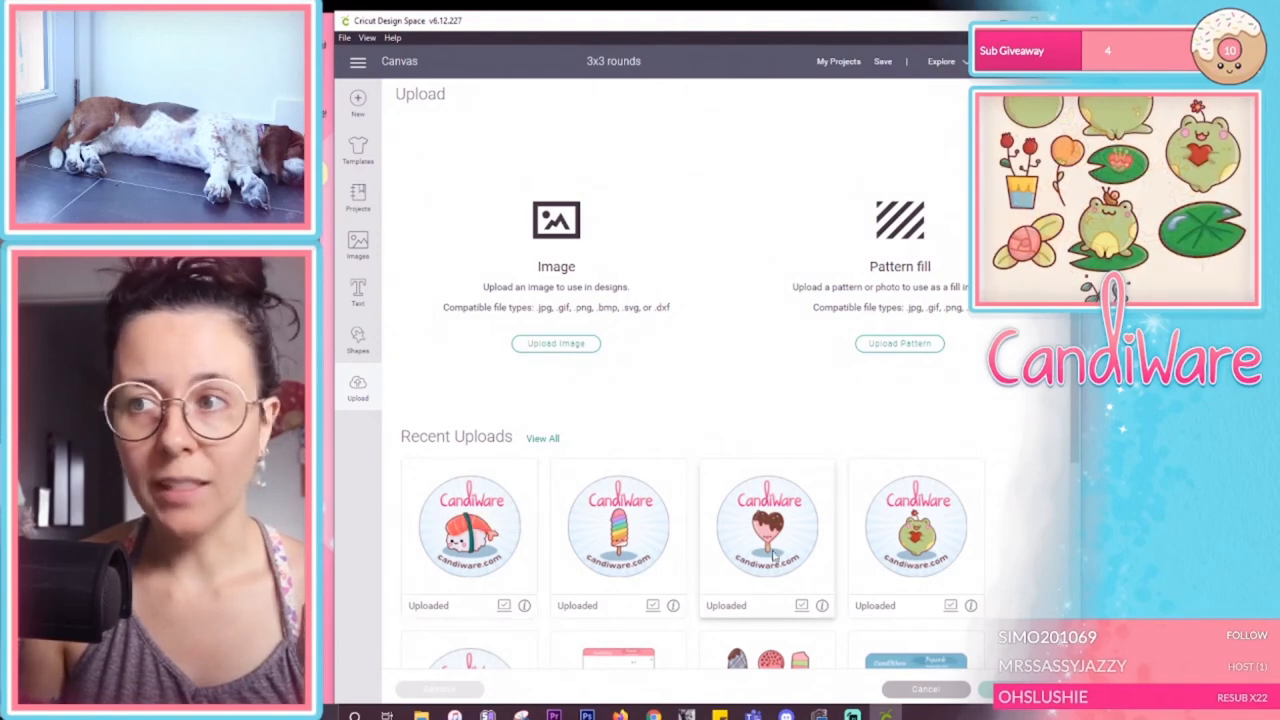
scroll("down", 3)
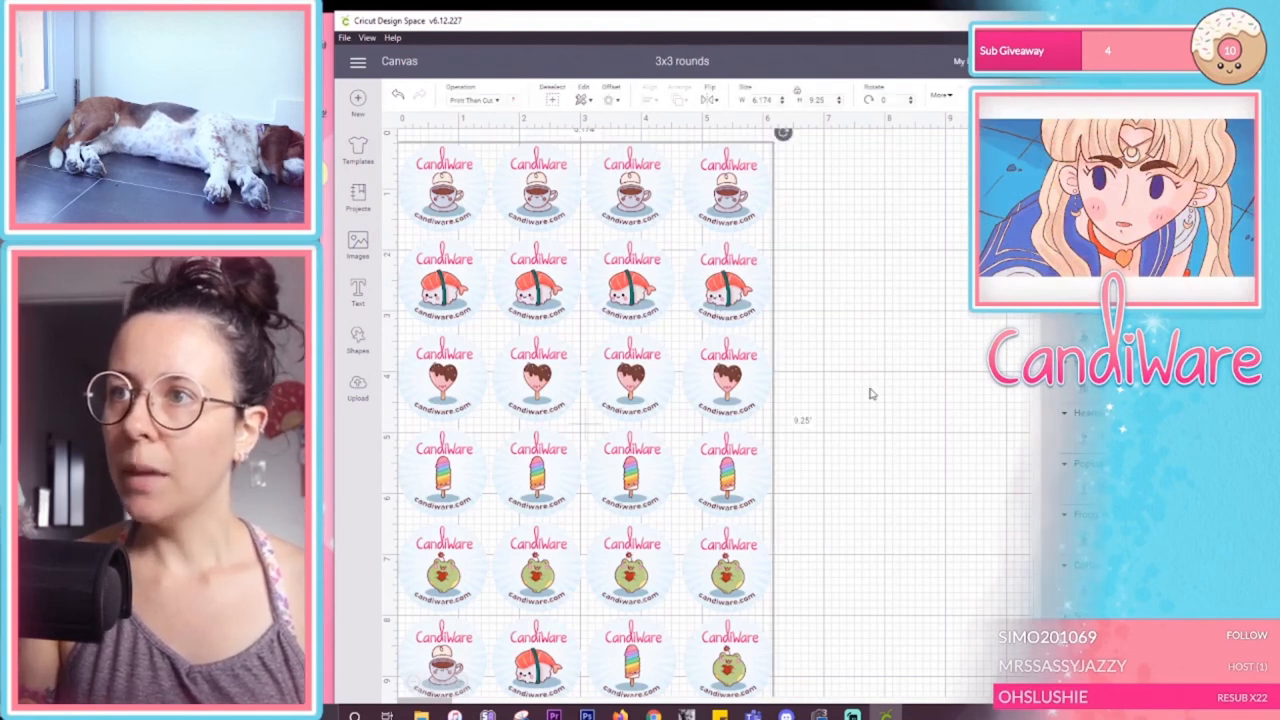
Step: Align the top and lower pairs of loose sushi, coffee and popsicle stickers
left_click(728, 287)
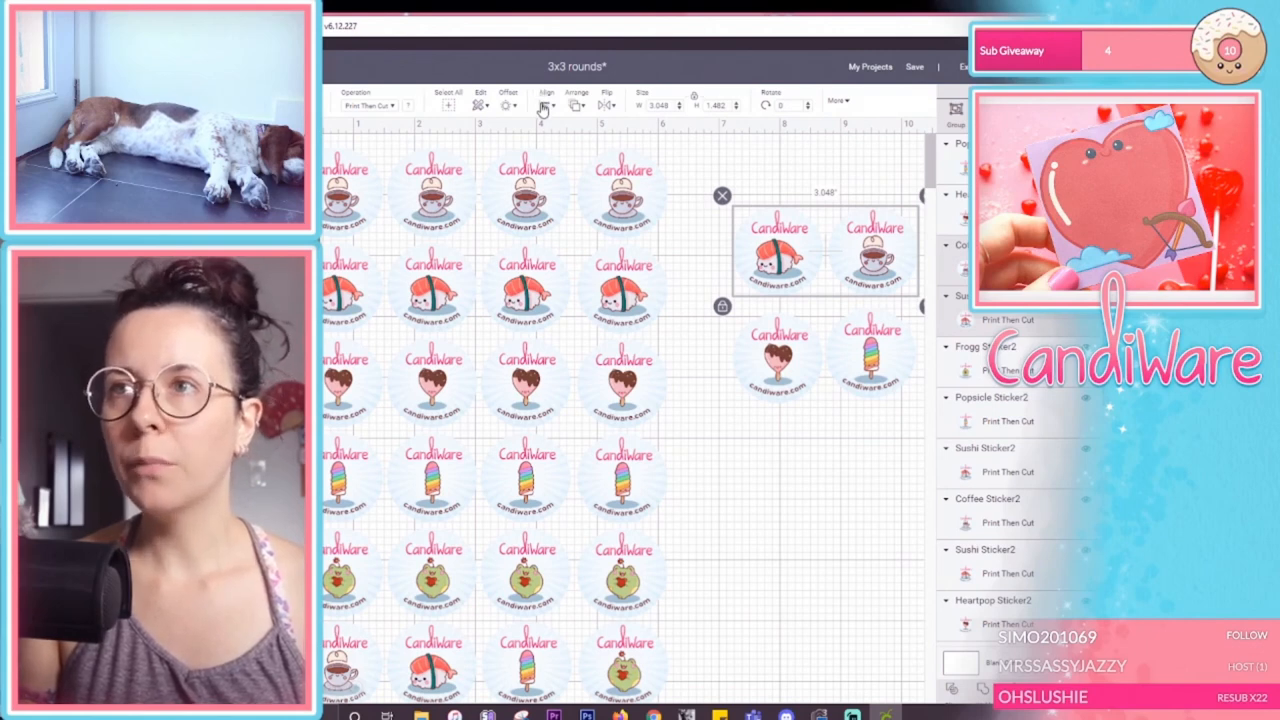
left_click(546, 100)
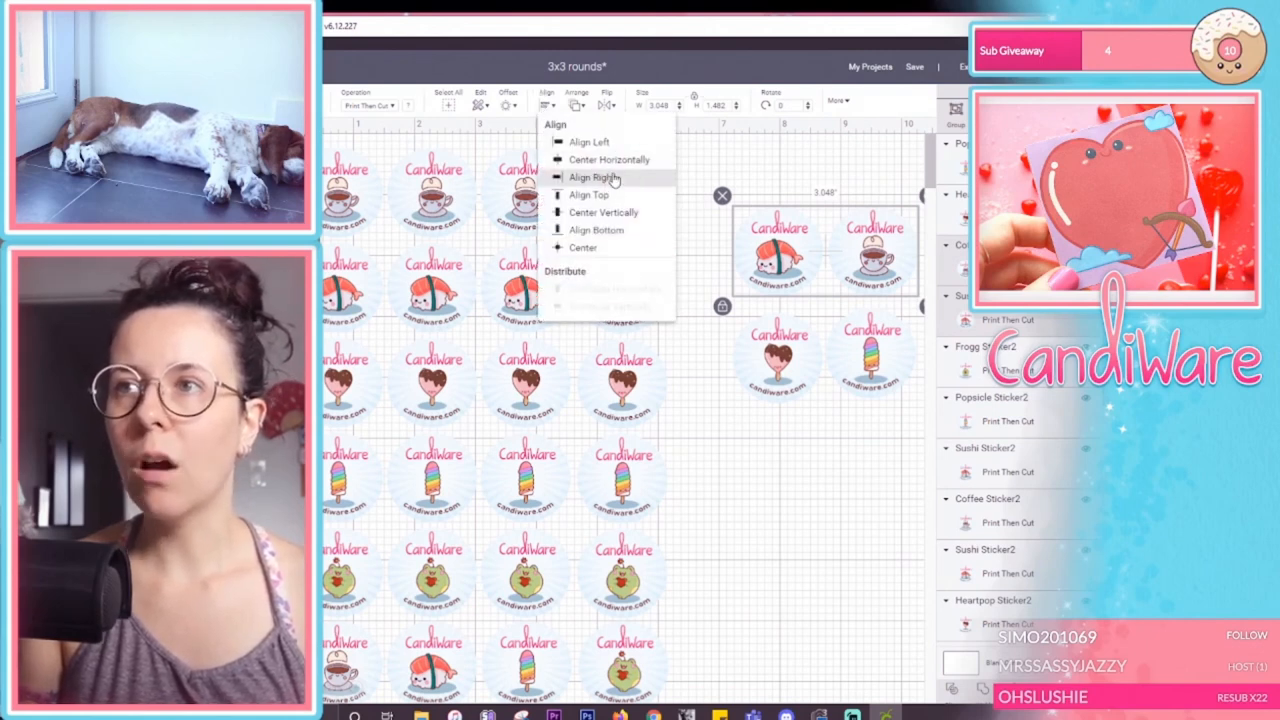
mouse_move(597, 219)
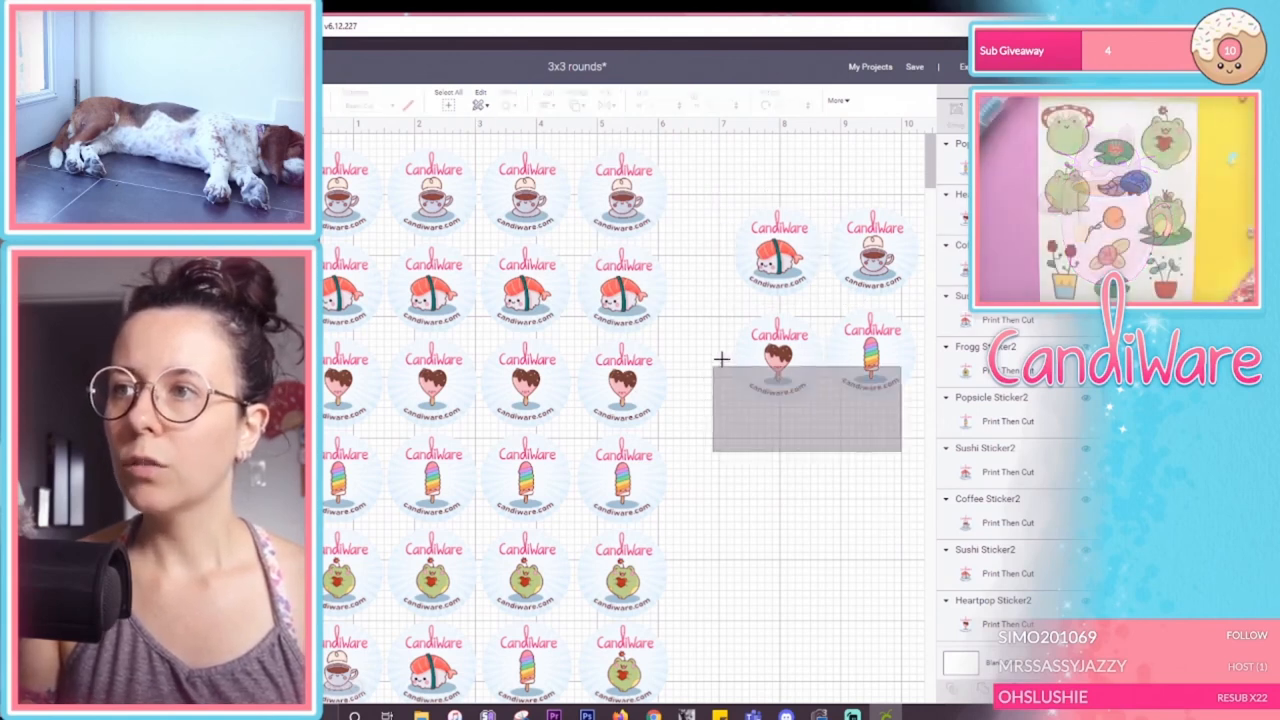
left_click(508, 100)
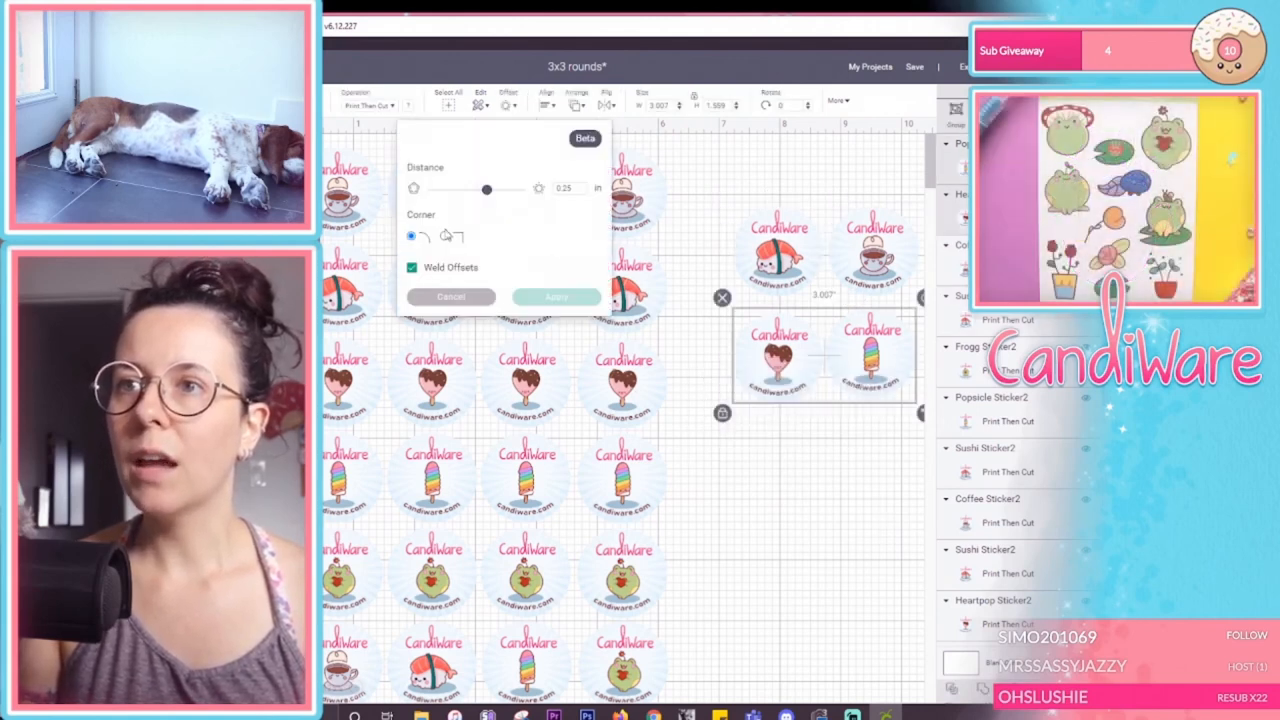
left_click(545, 100)
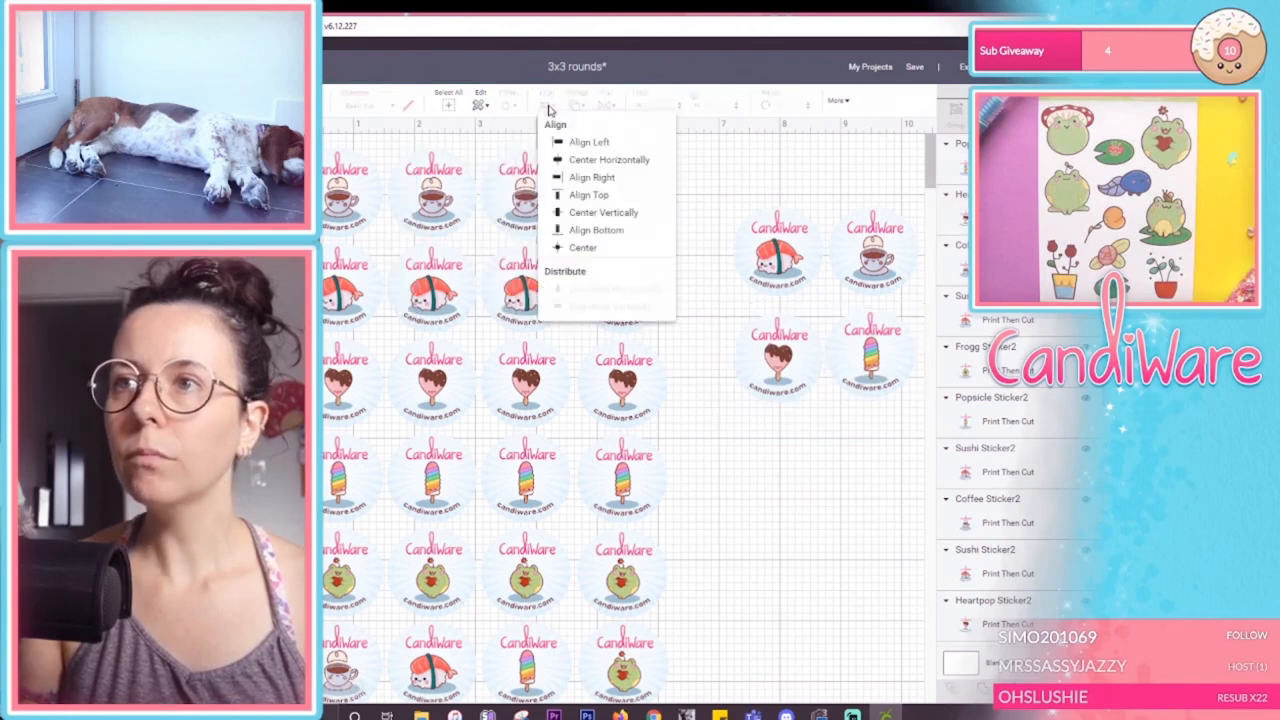
mouse_move(596, 230)
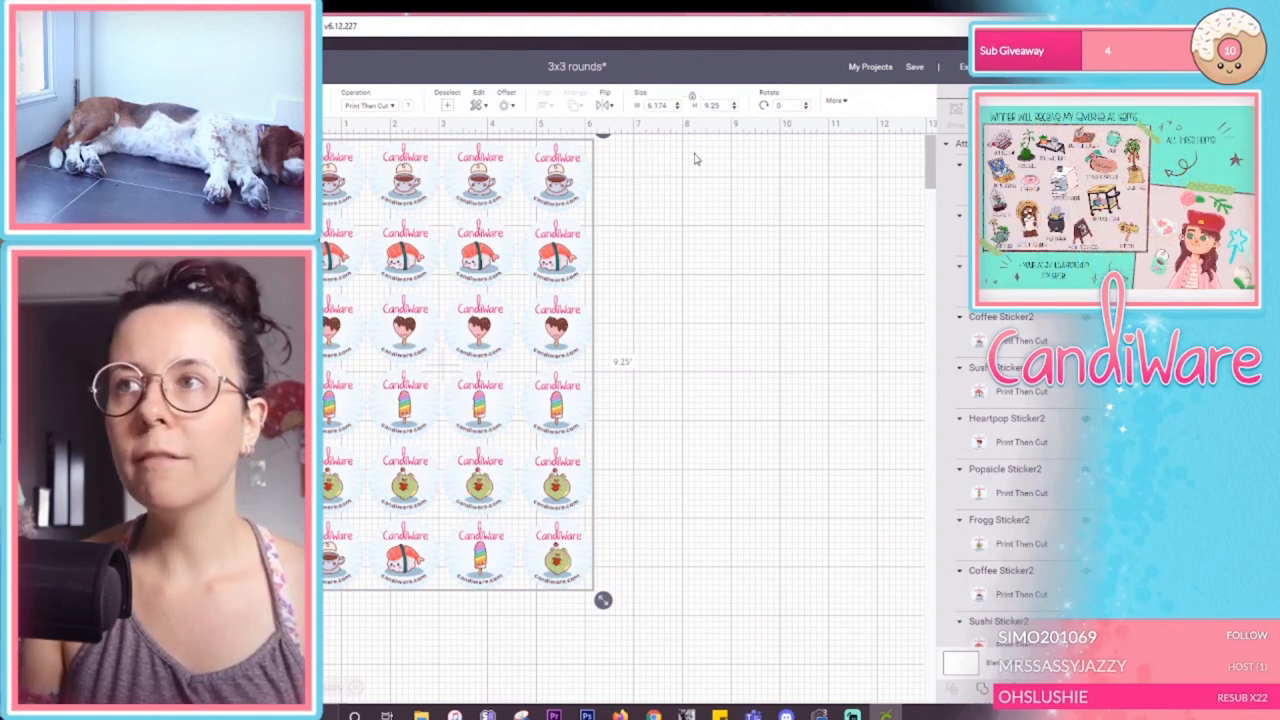
mouse_move(708, 189)
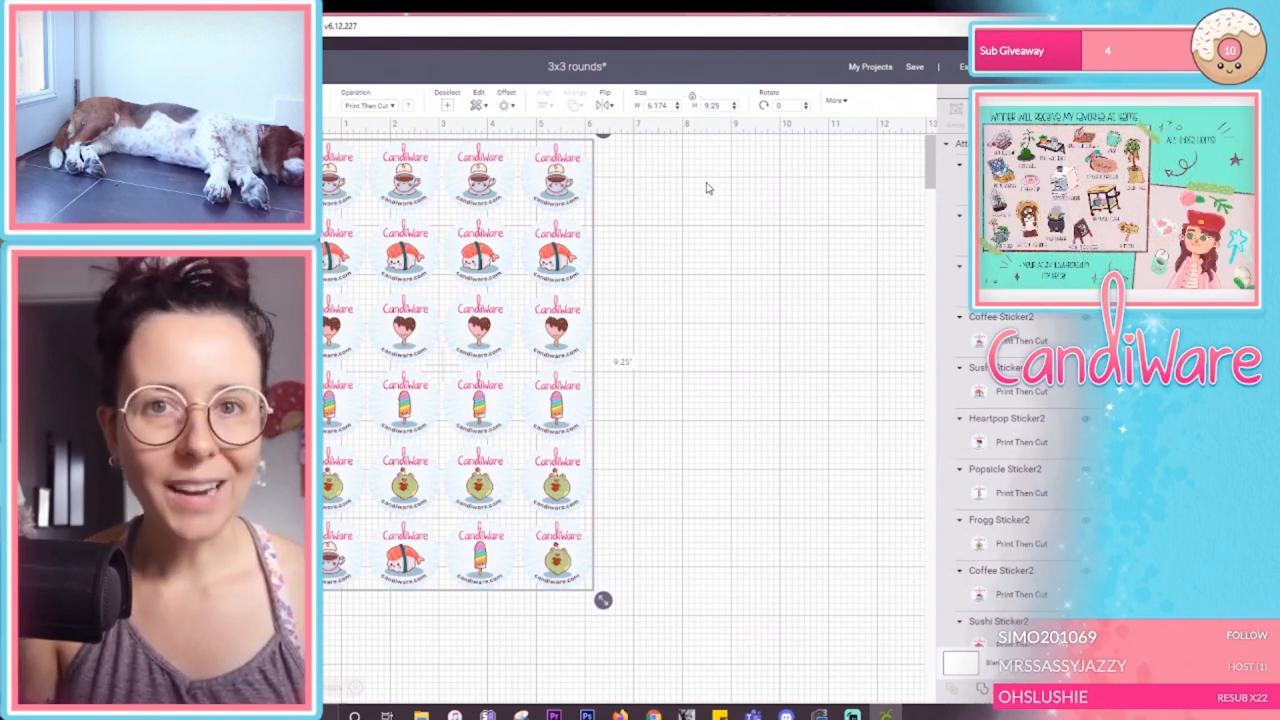